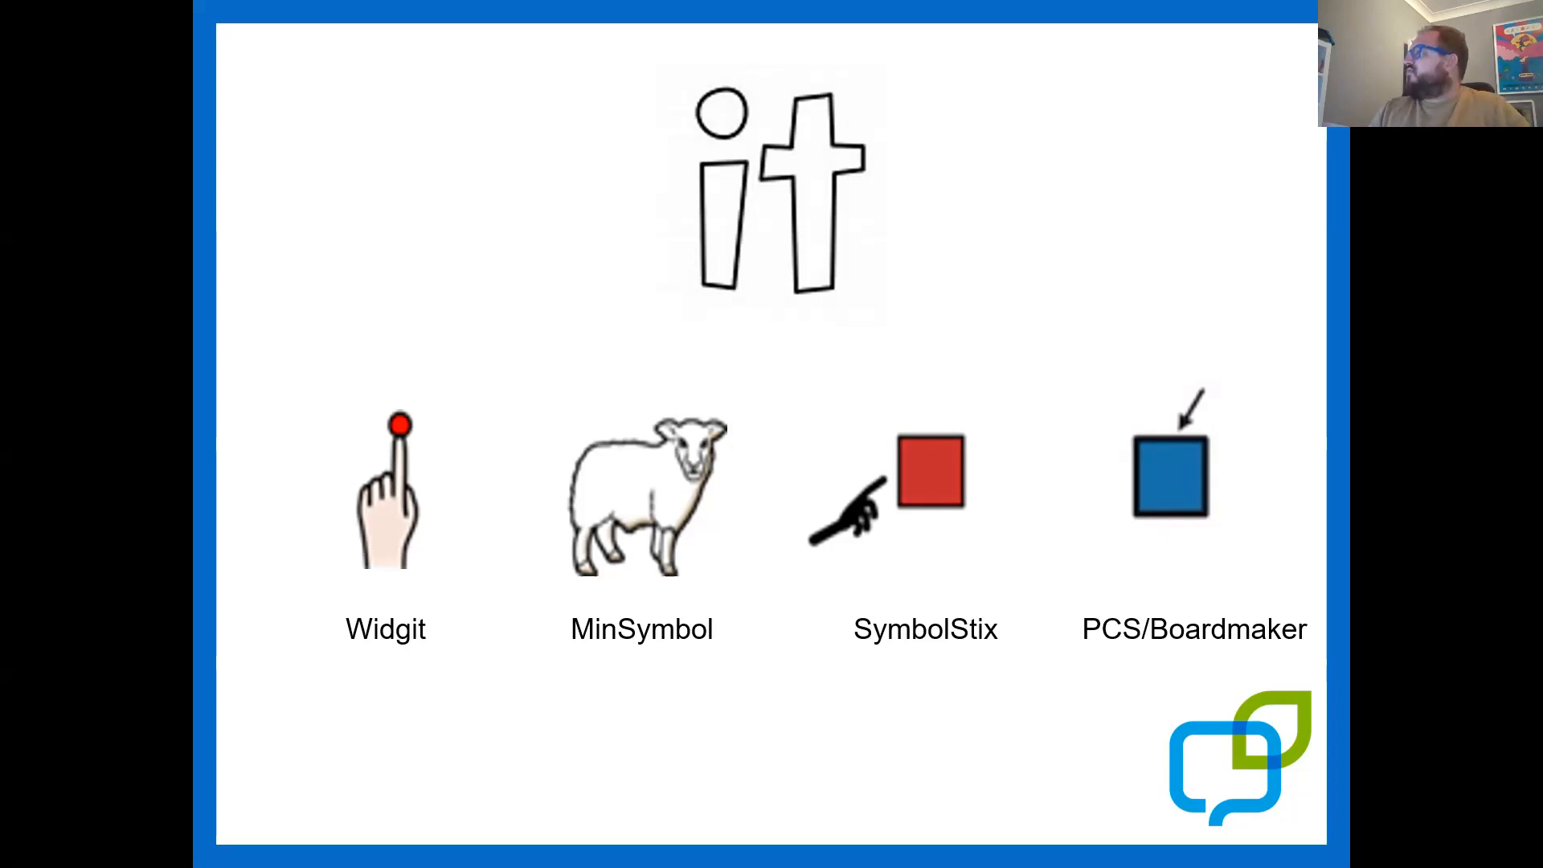
{"action": "mouse_move", "coordinate": [1119, 8]}
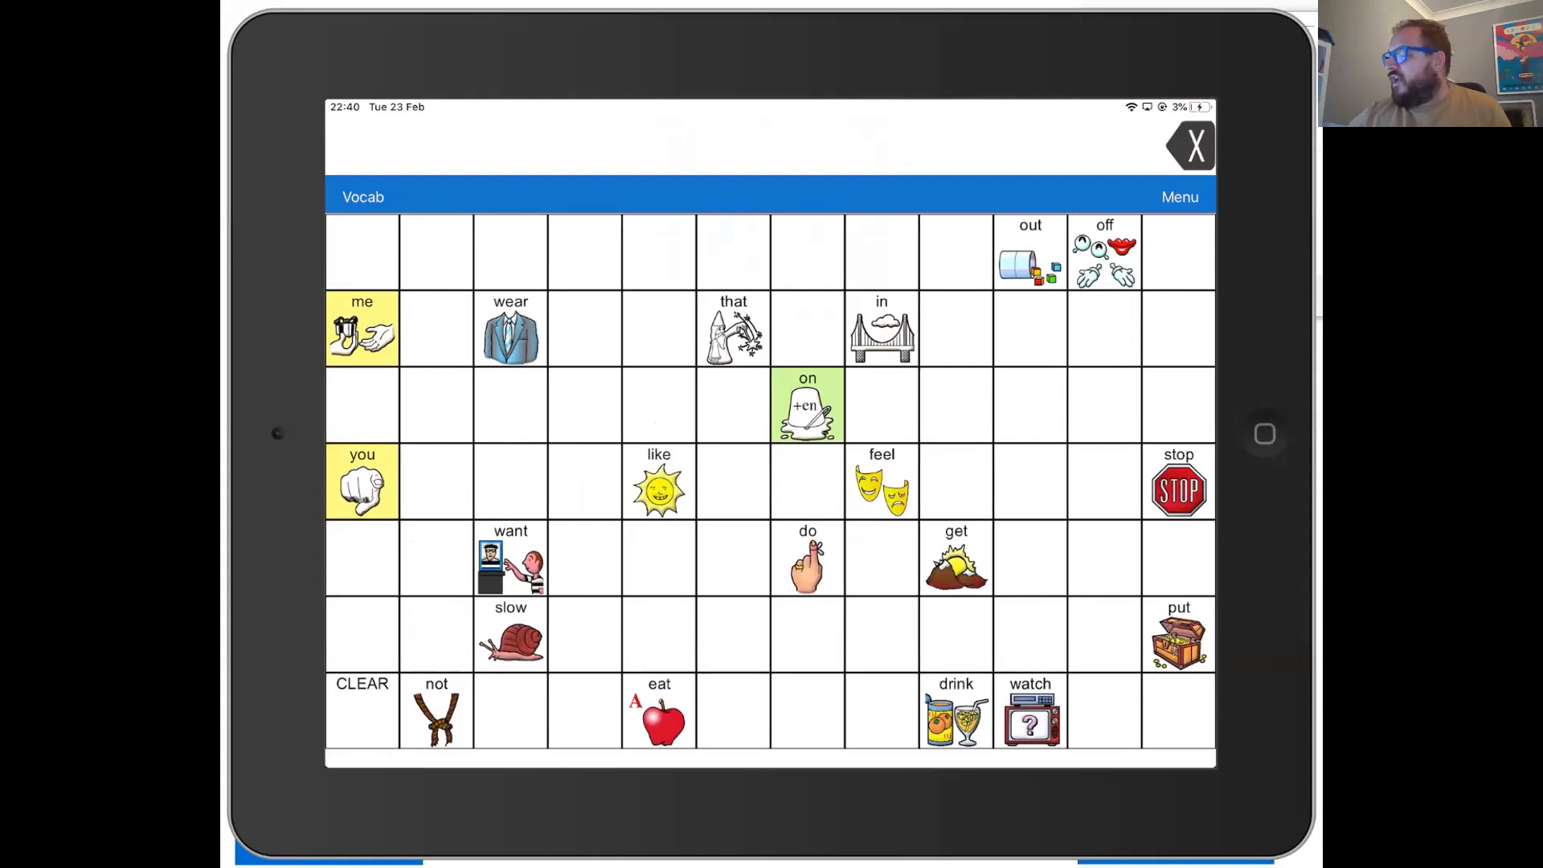
Add the word 'it' through Vocab Builder so its sheep symbol joins the main grid
{"action": "left_click", "coordinate": [1178, 196]}
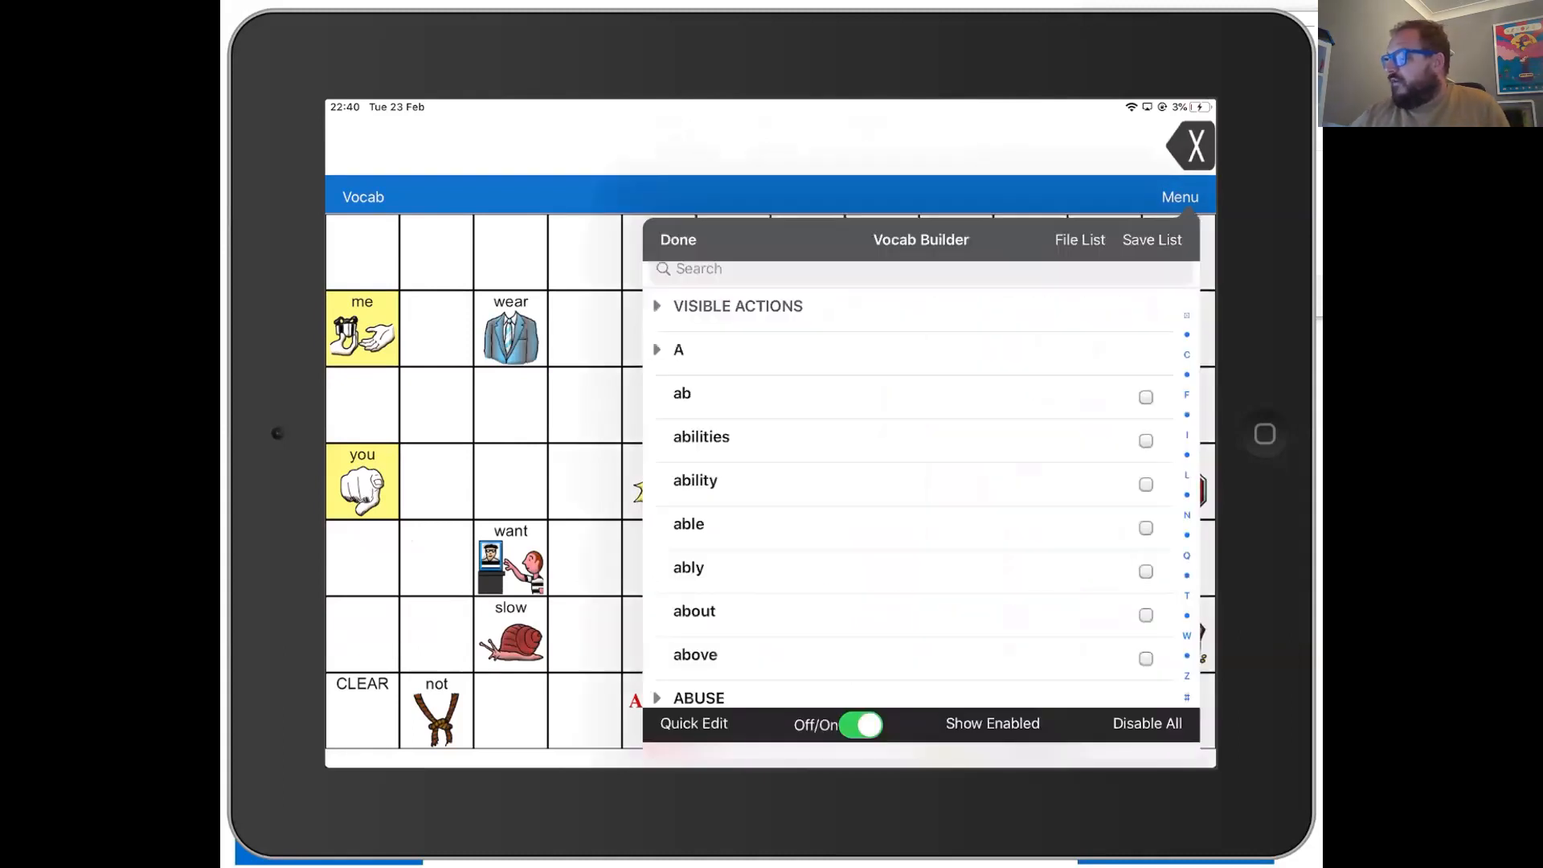
{"action": "left_click", "coordinate": [692, 723]}
{"action": "type", "text": "it"}
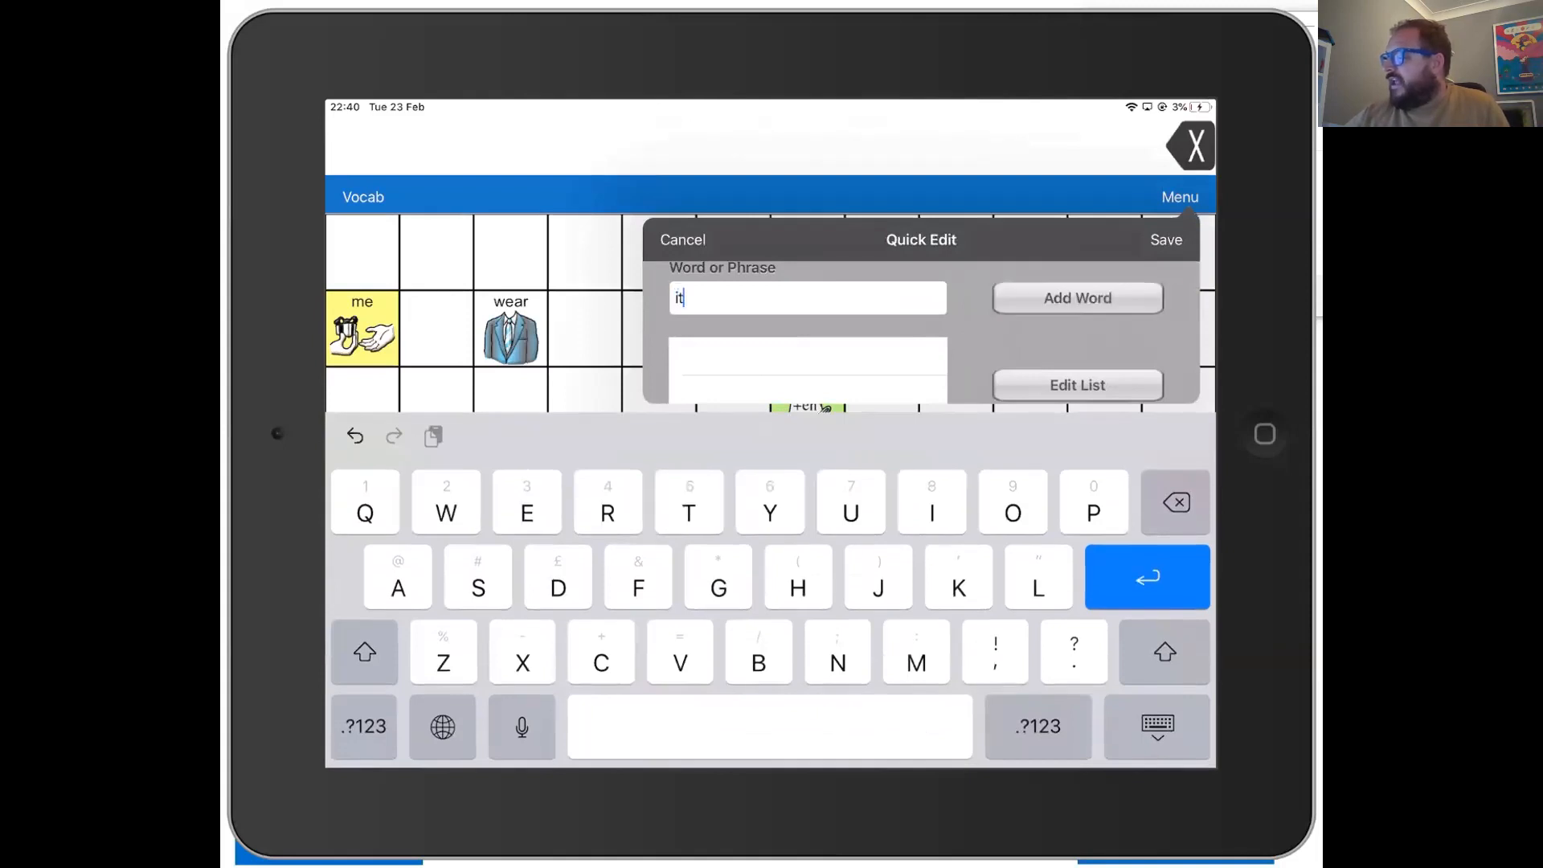
{"action": "left_click", "coordinate": [1076, 385]}
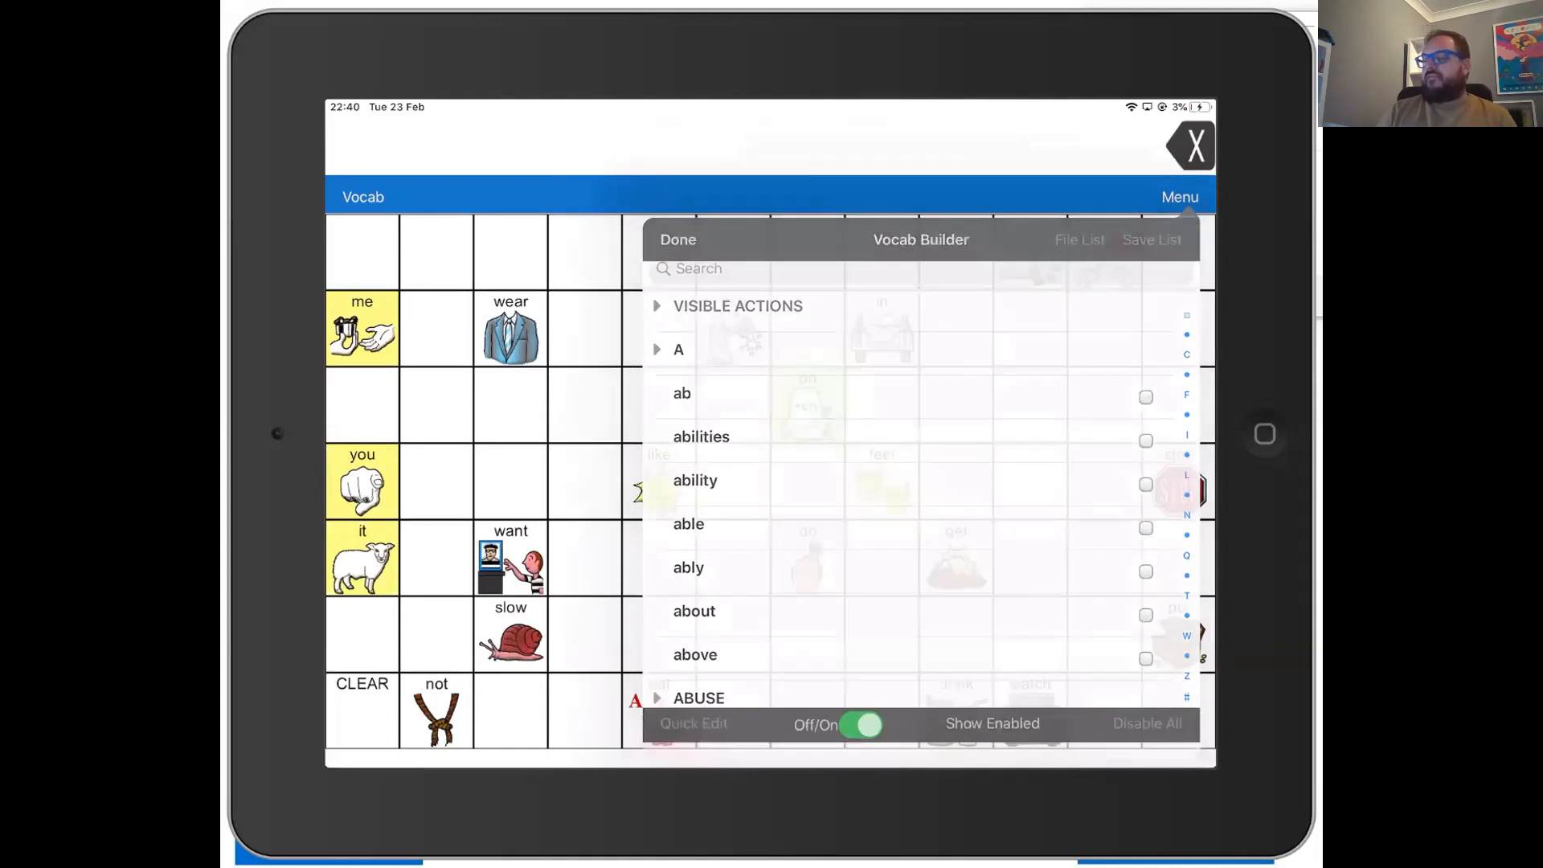
{"action": "left_click", "coordinate": [676, 240]}
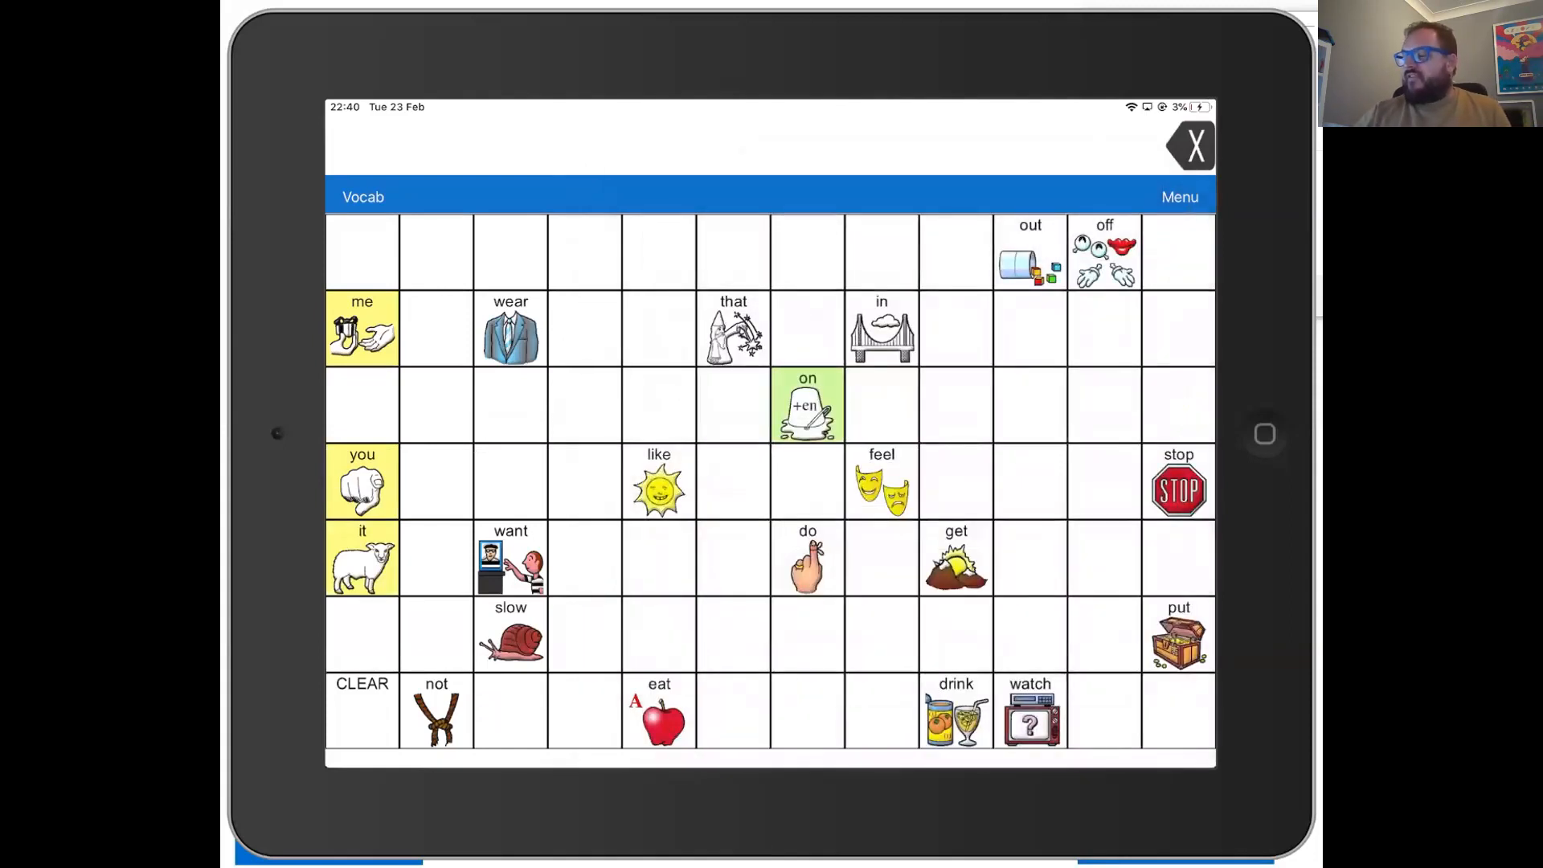
Tap the new 'it' symbol twice so the message bar reads 'It it'
{"action": "left_click", "coordinate": [362, 557]}
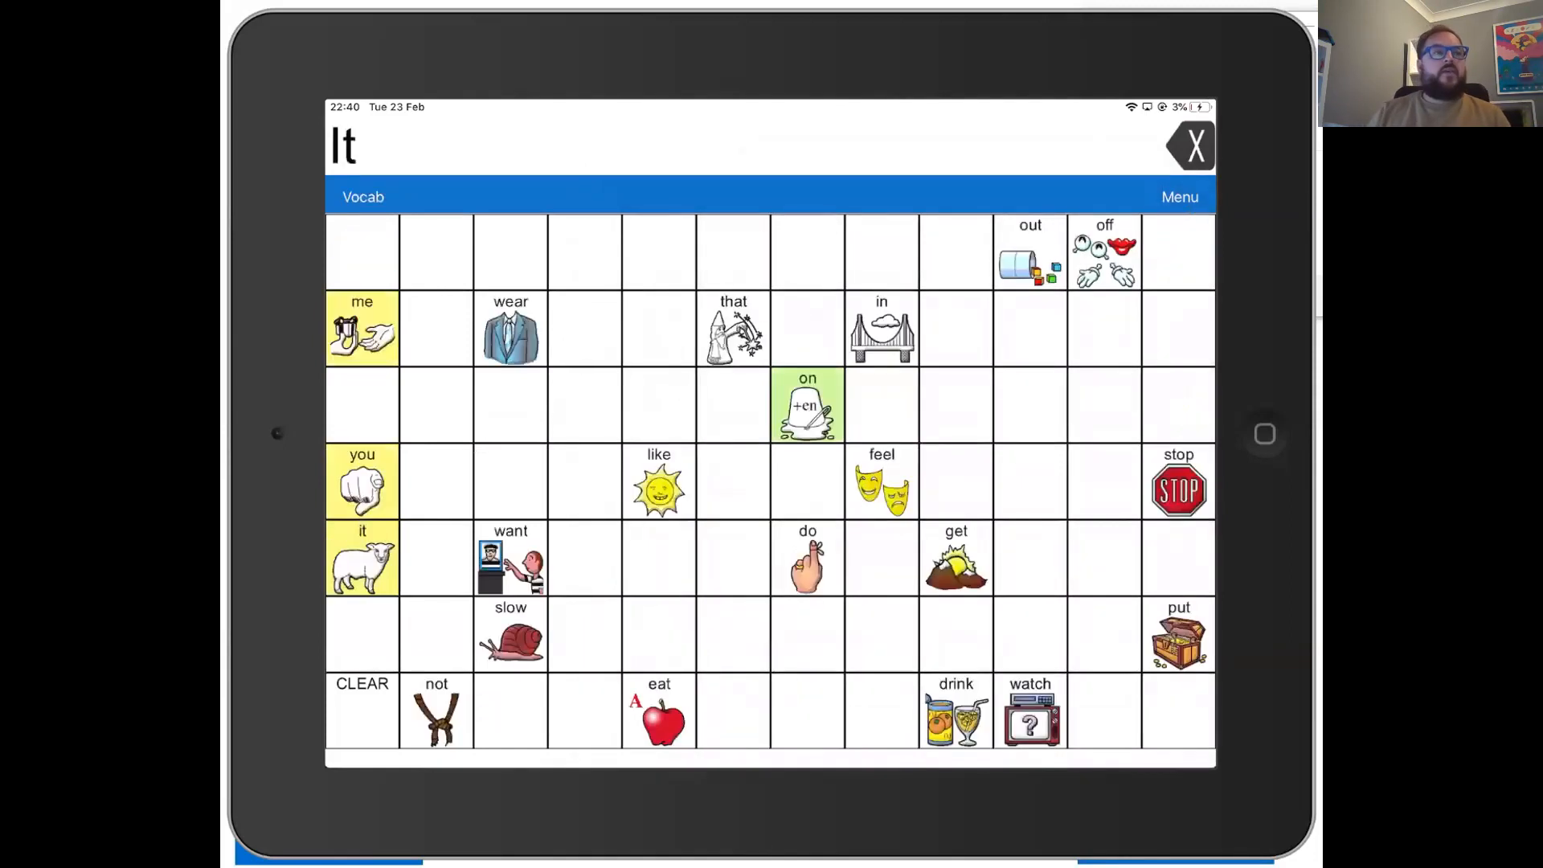
{"action": "mouse_move", "coordinate": [1126, 760]}
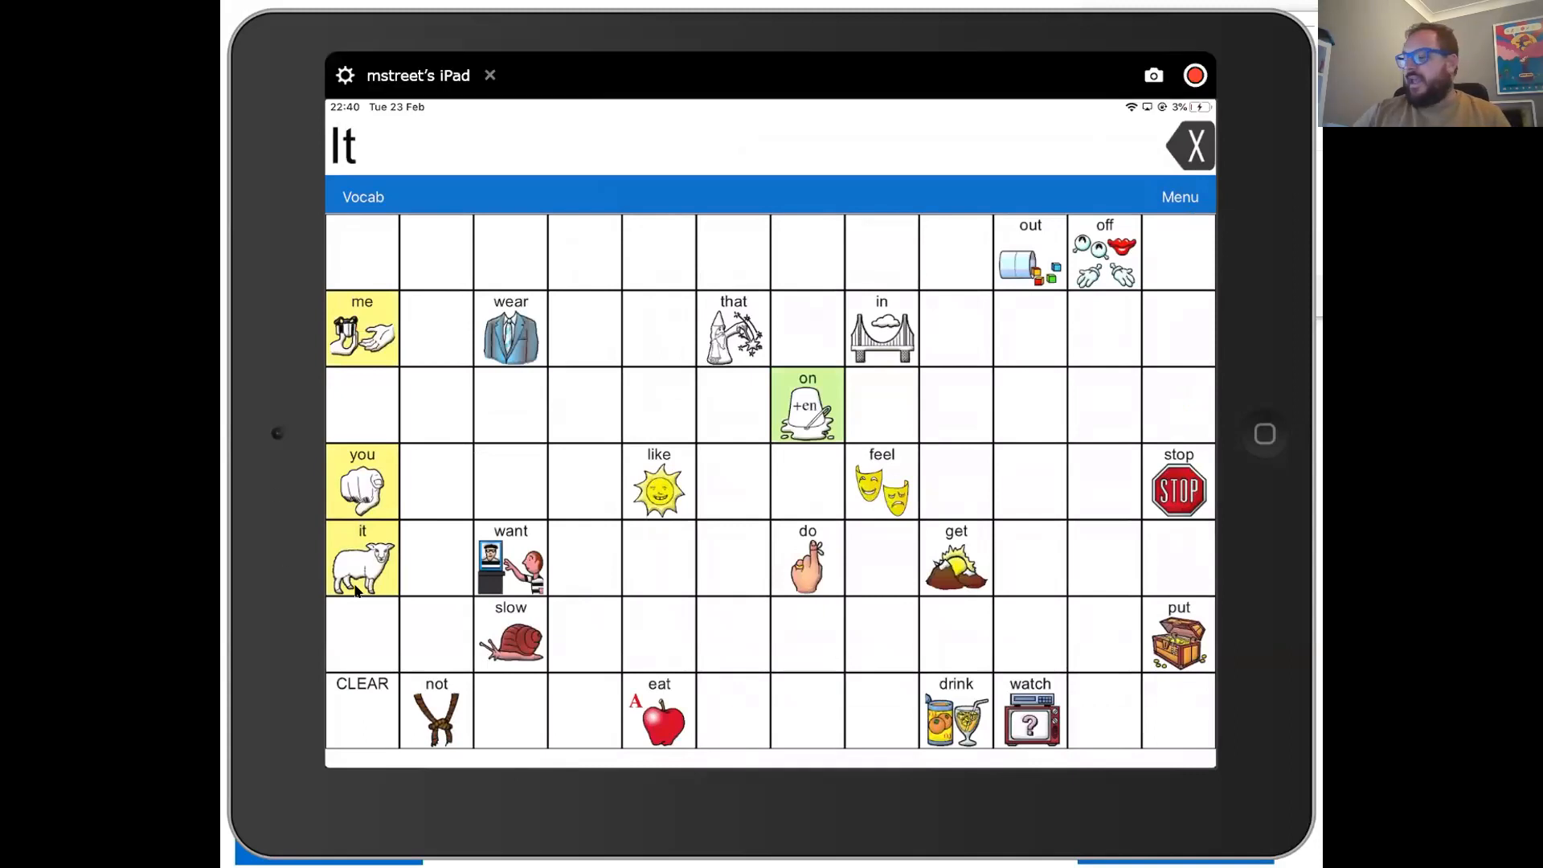
{"action": "left_click", "coordinate": [361, 558]}
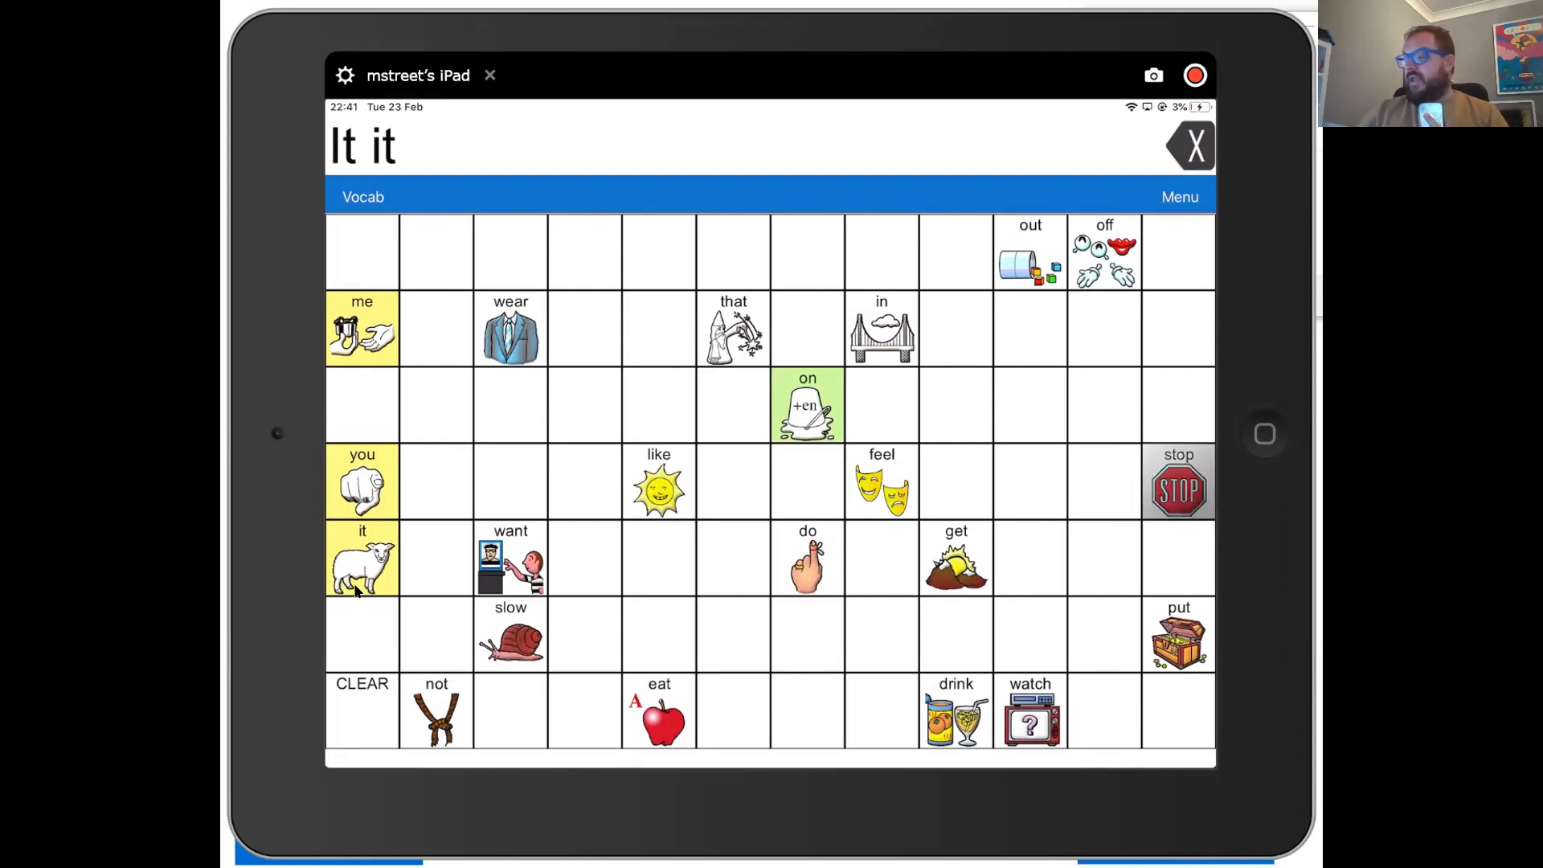
Model 'stop it', 'like it' and 'want it' in the message bar
{"action": "left_click", "coordinate": [1178, 482]}
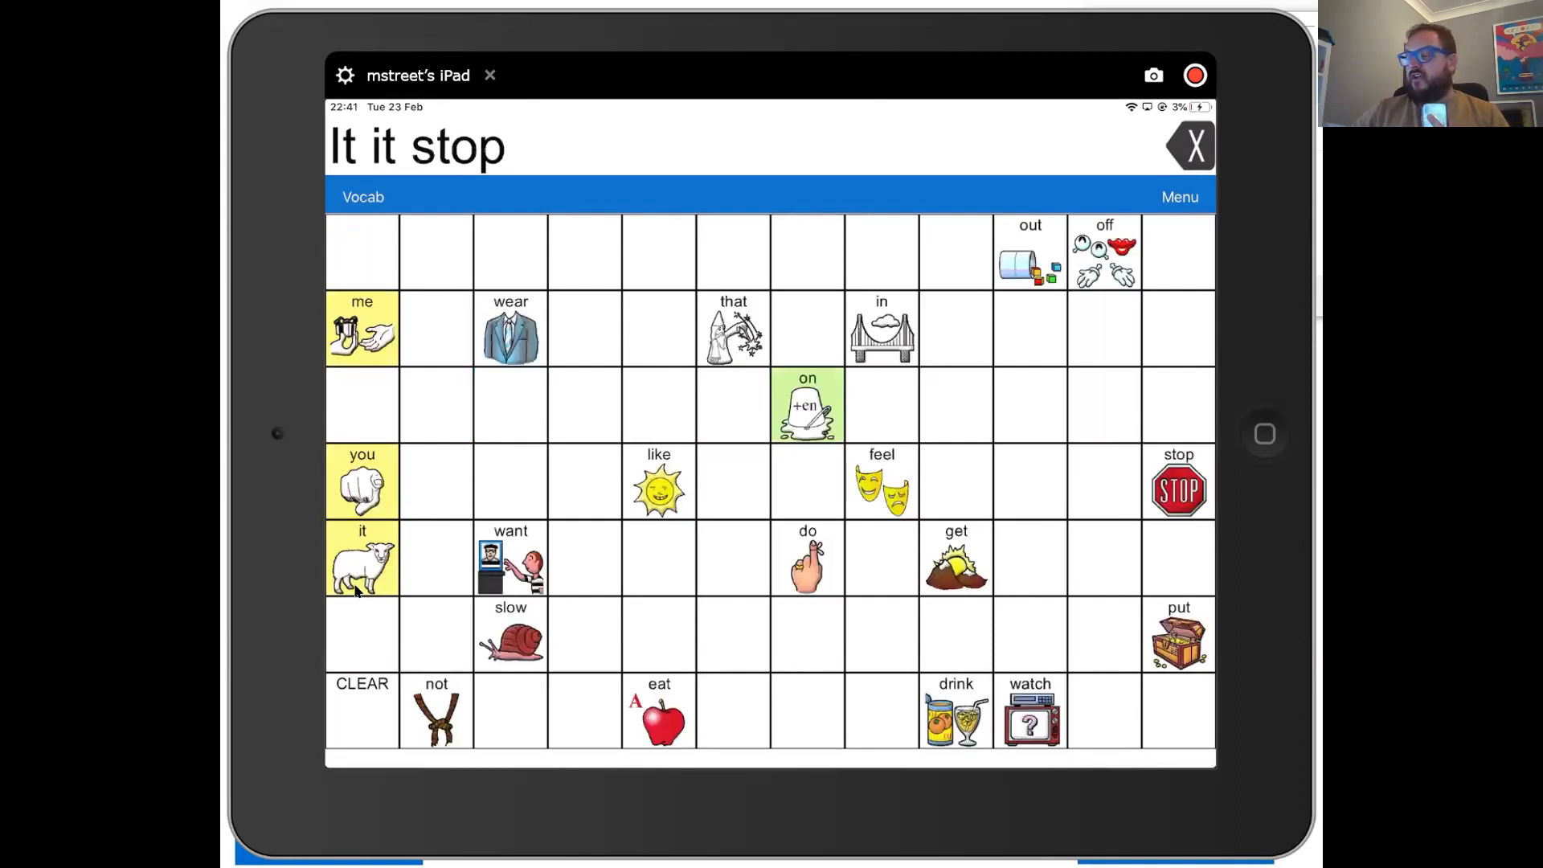
{"action": "left_click", "coordinate": [361, 558]}
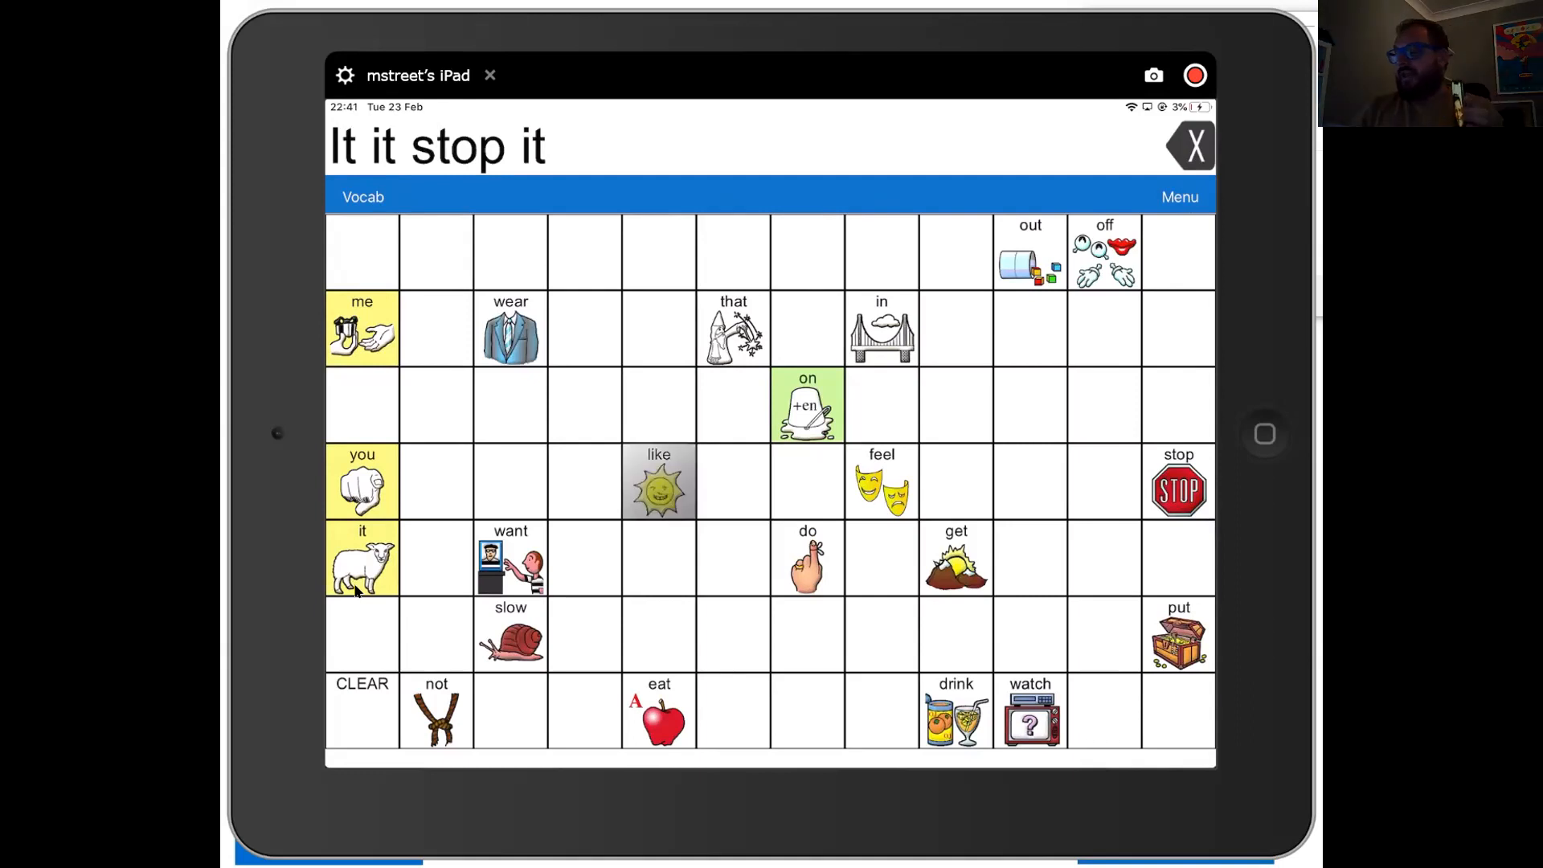
{"action": "left_click", "coordinate": [659, 481]}
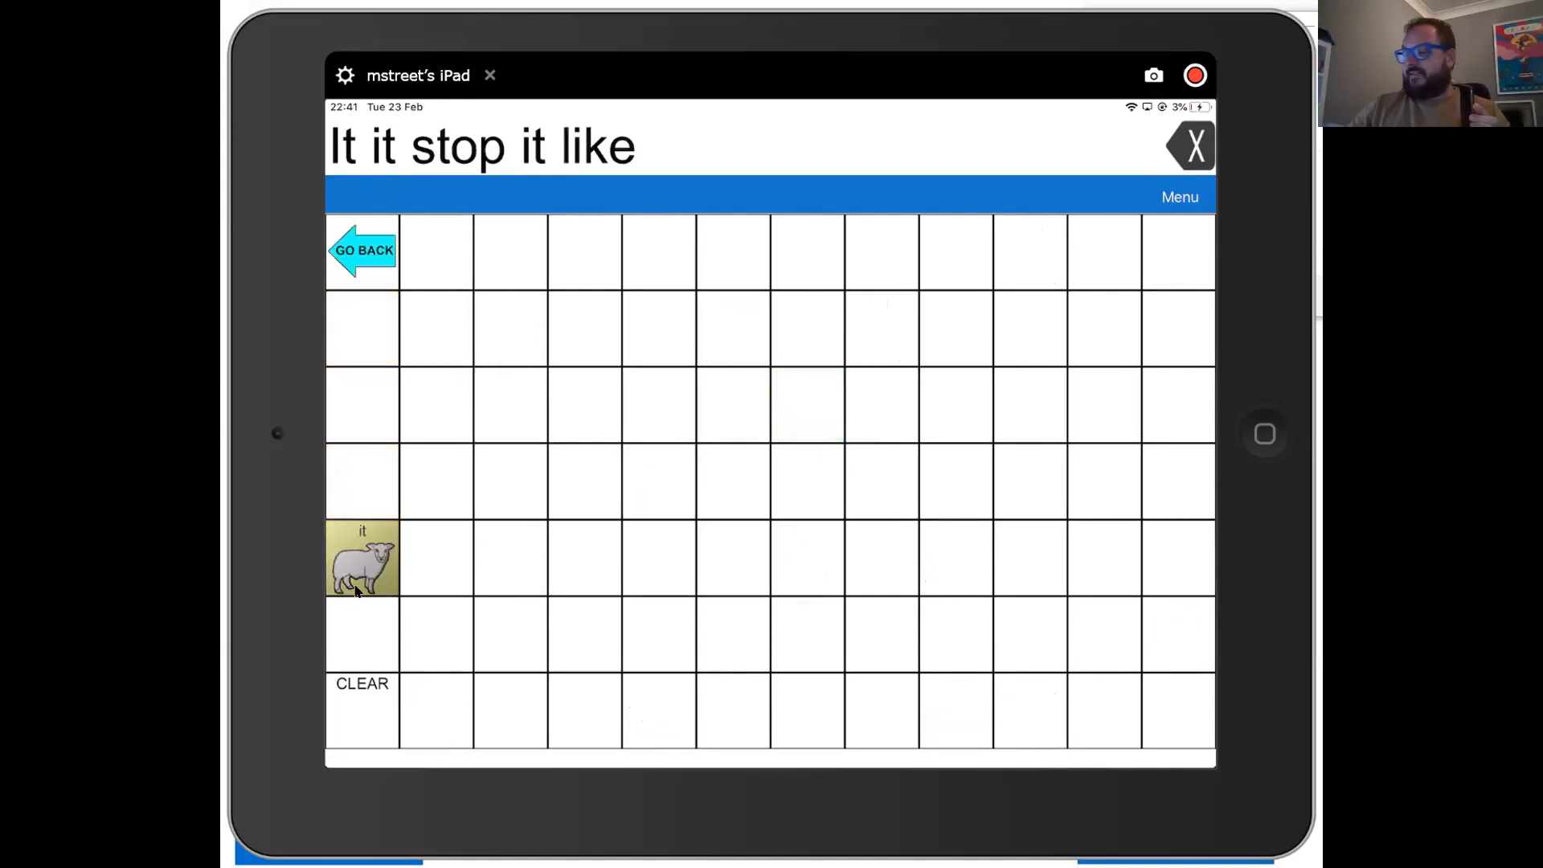
{"action": "left_click", "coordinate": [361, 558]}
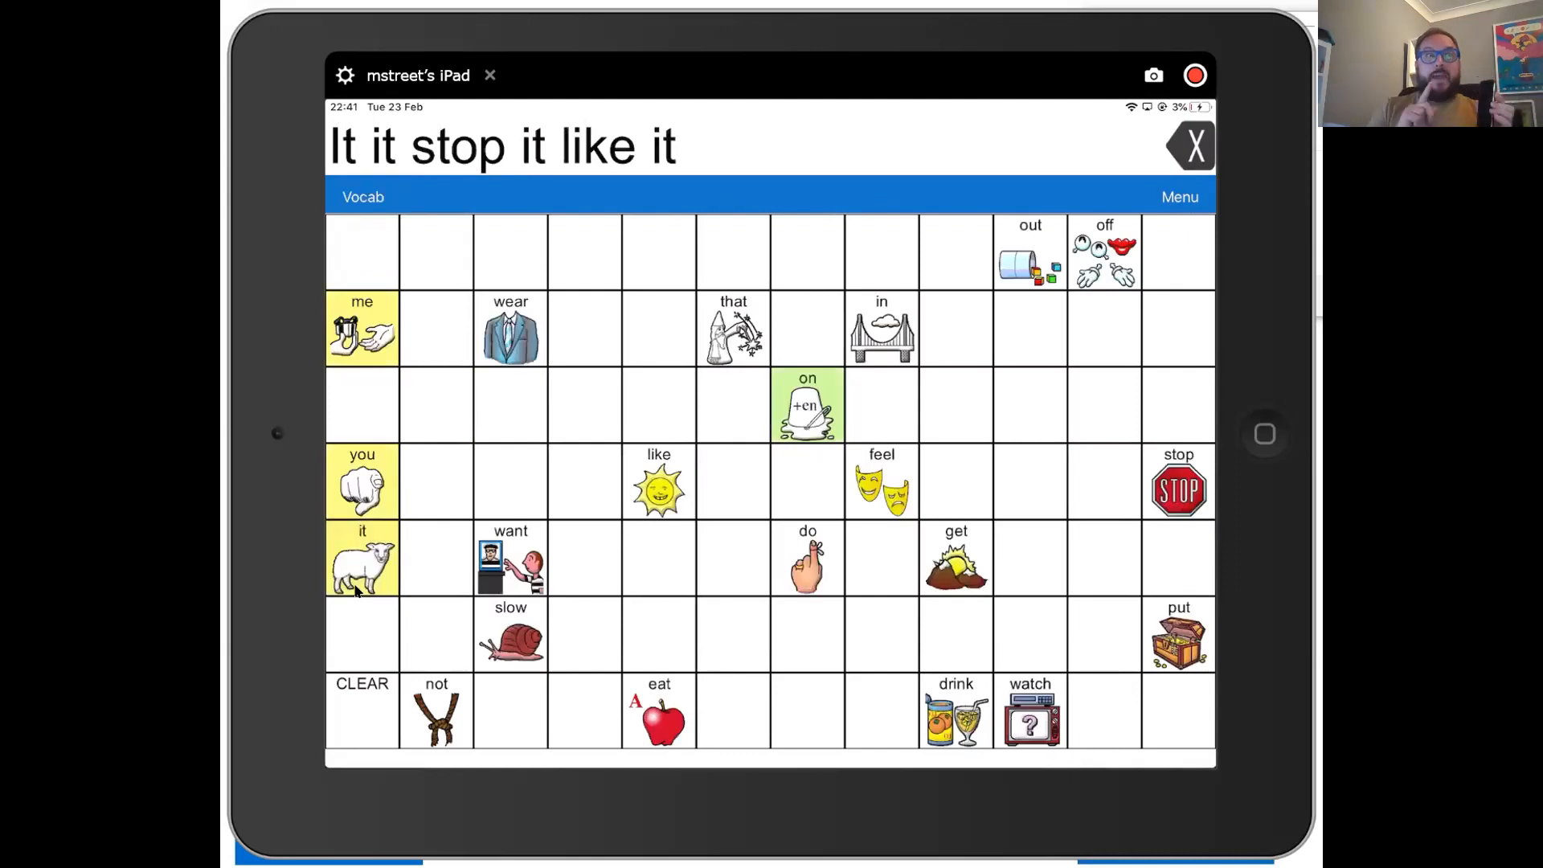
{"action": "left_click", "coordinate": [510, 559]}
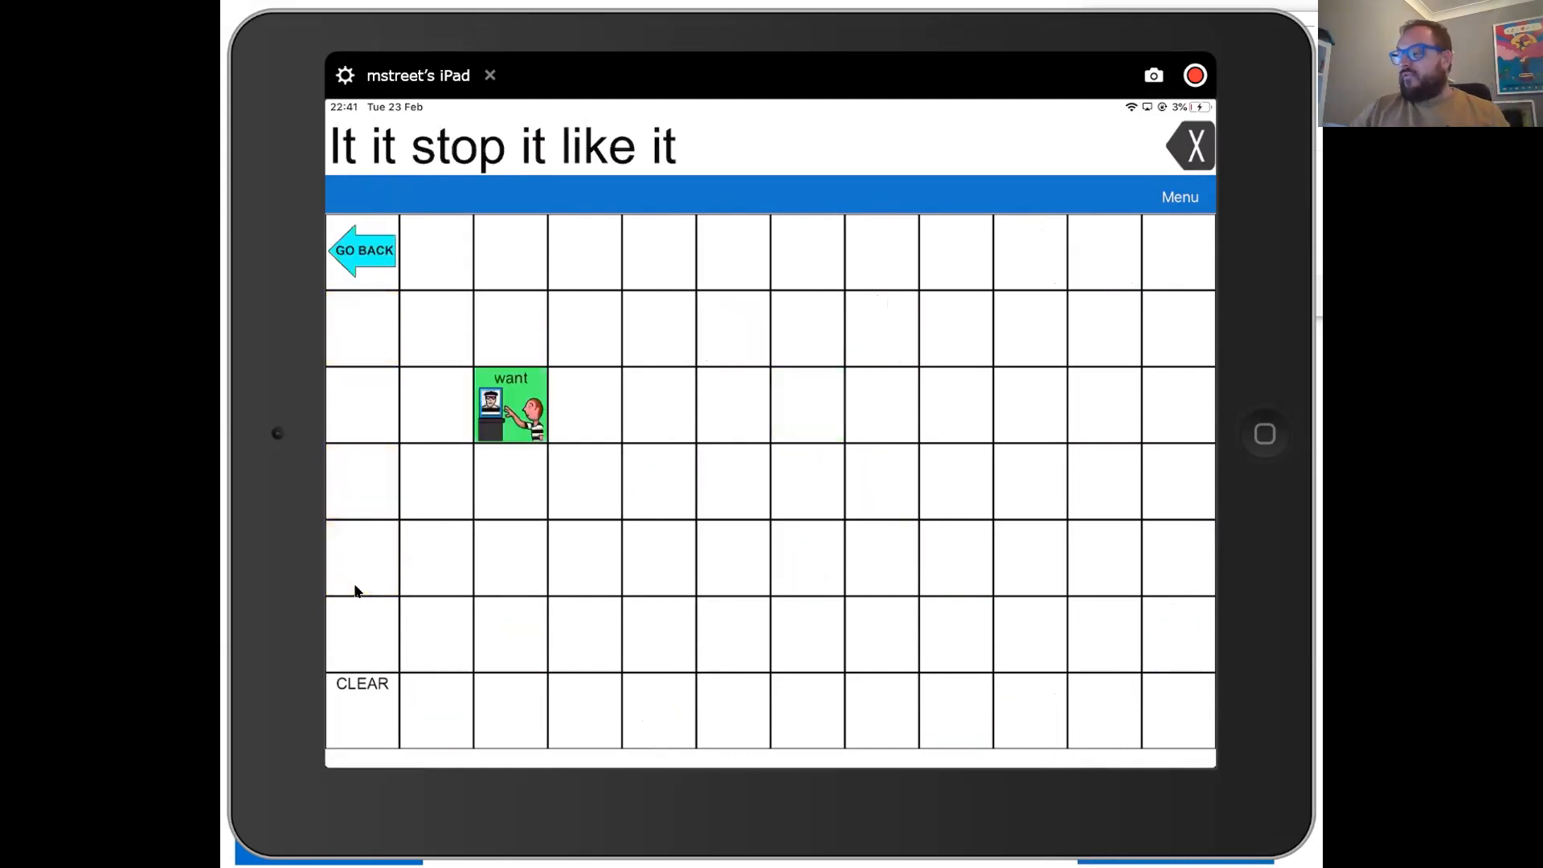
{"action": "left_click", "coordinate": [509, 405]}
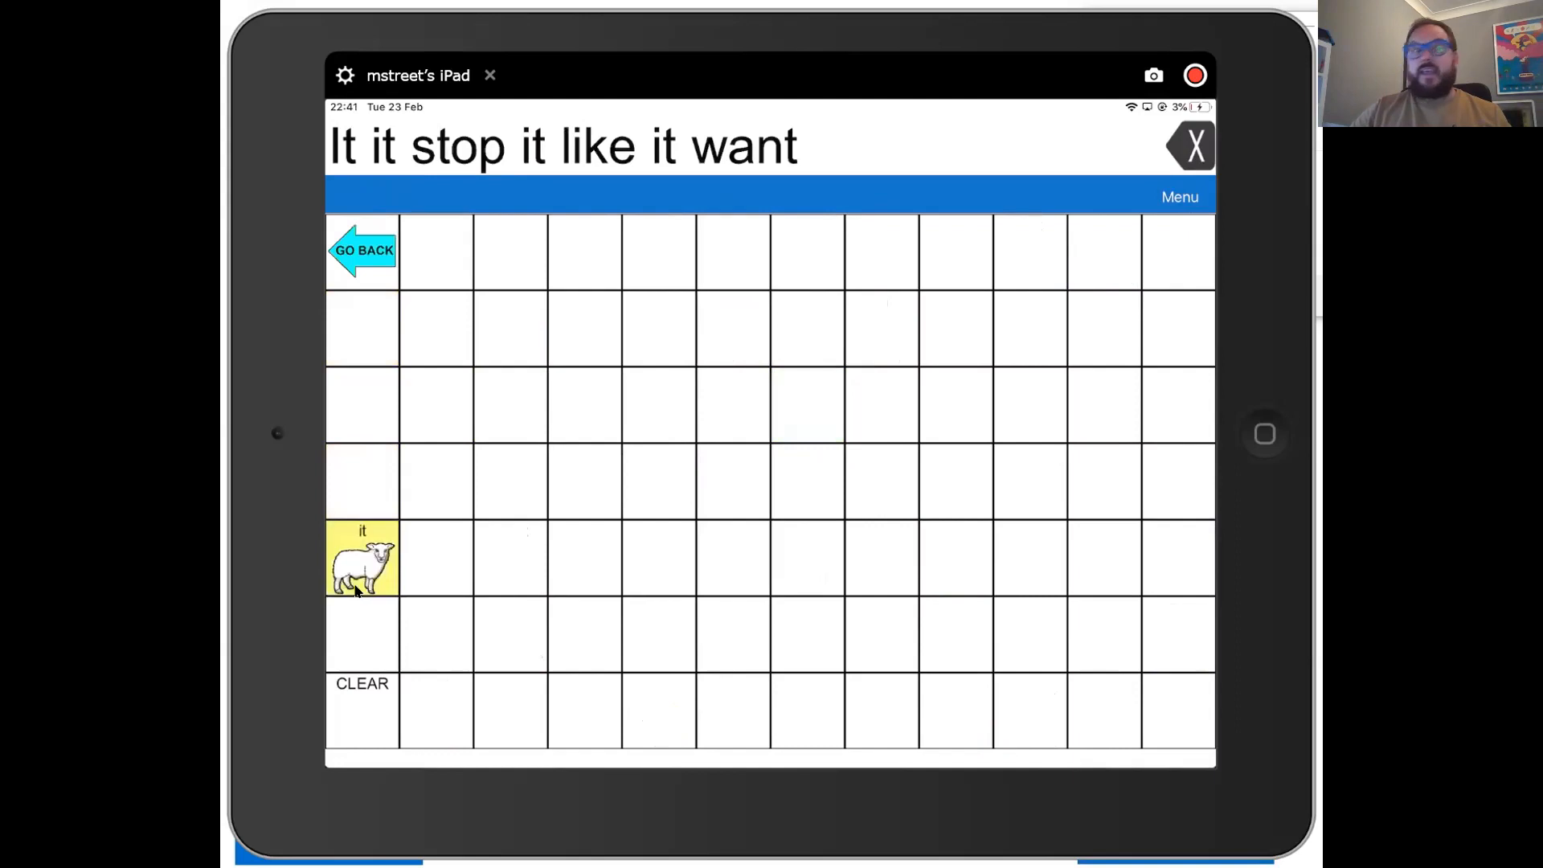
{"action": "left_click", "coordinate": [361, 557]}
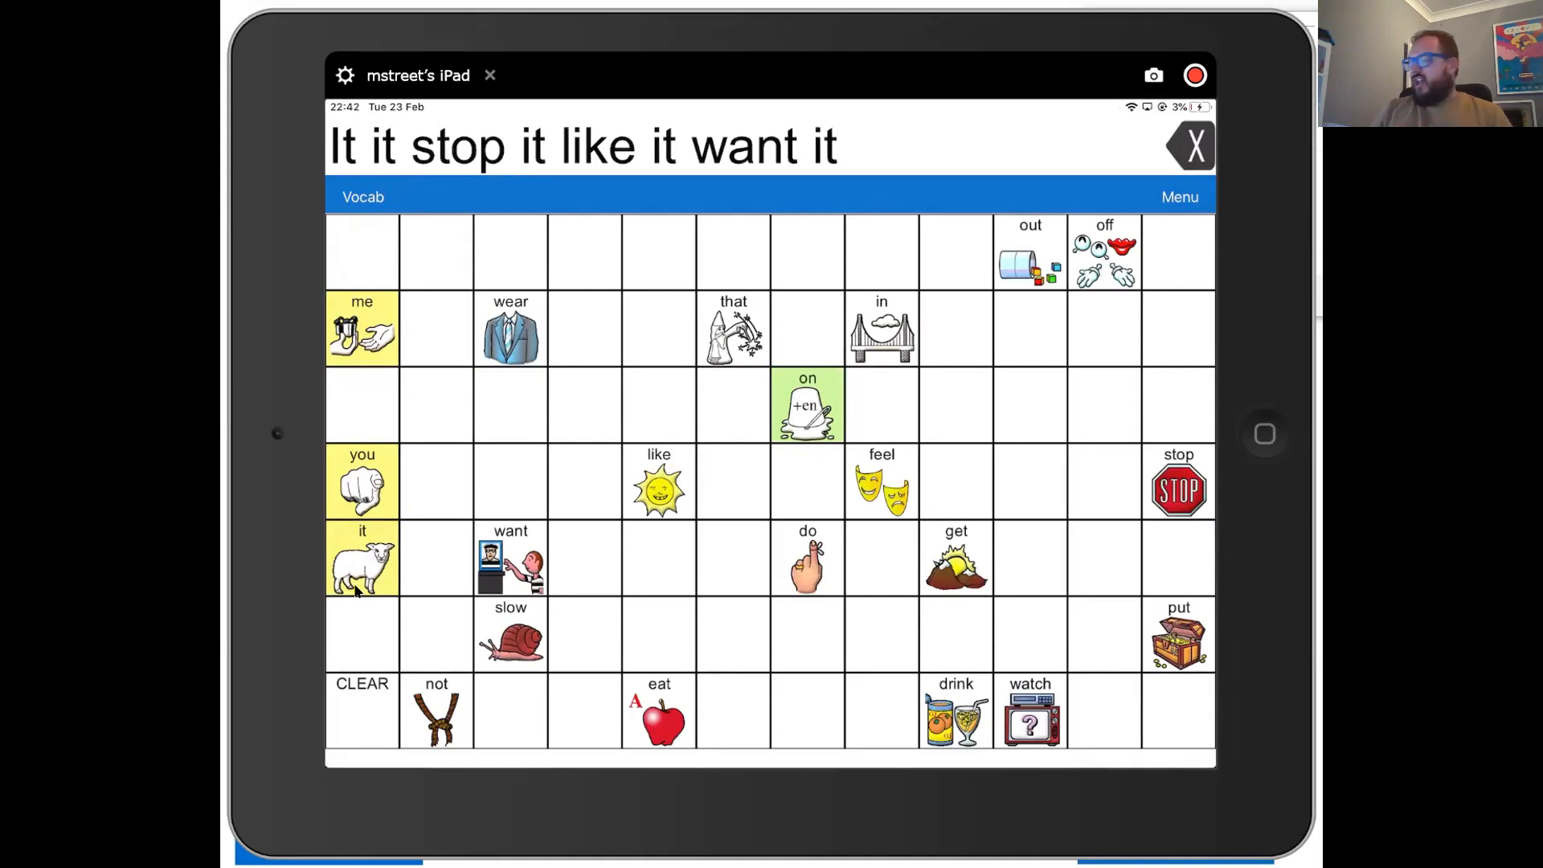
Add 'put it in' to the message from the put page
{"action": "left_click", "coordinate": [1178, 634]}
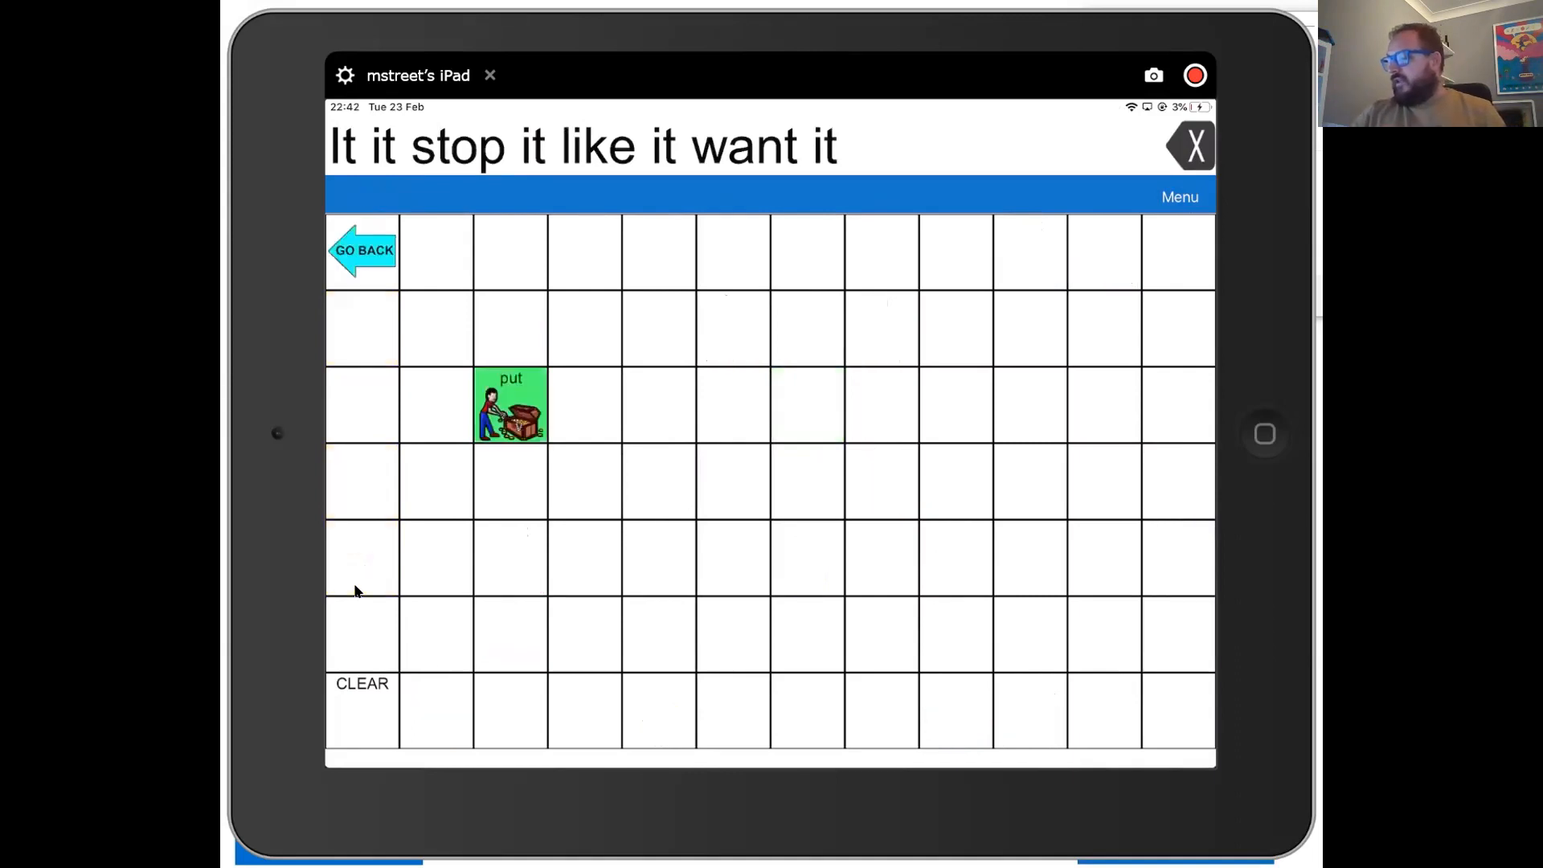
{"action": "left_click", "coordinate": [509, 405]}
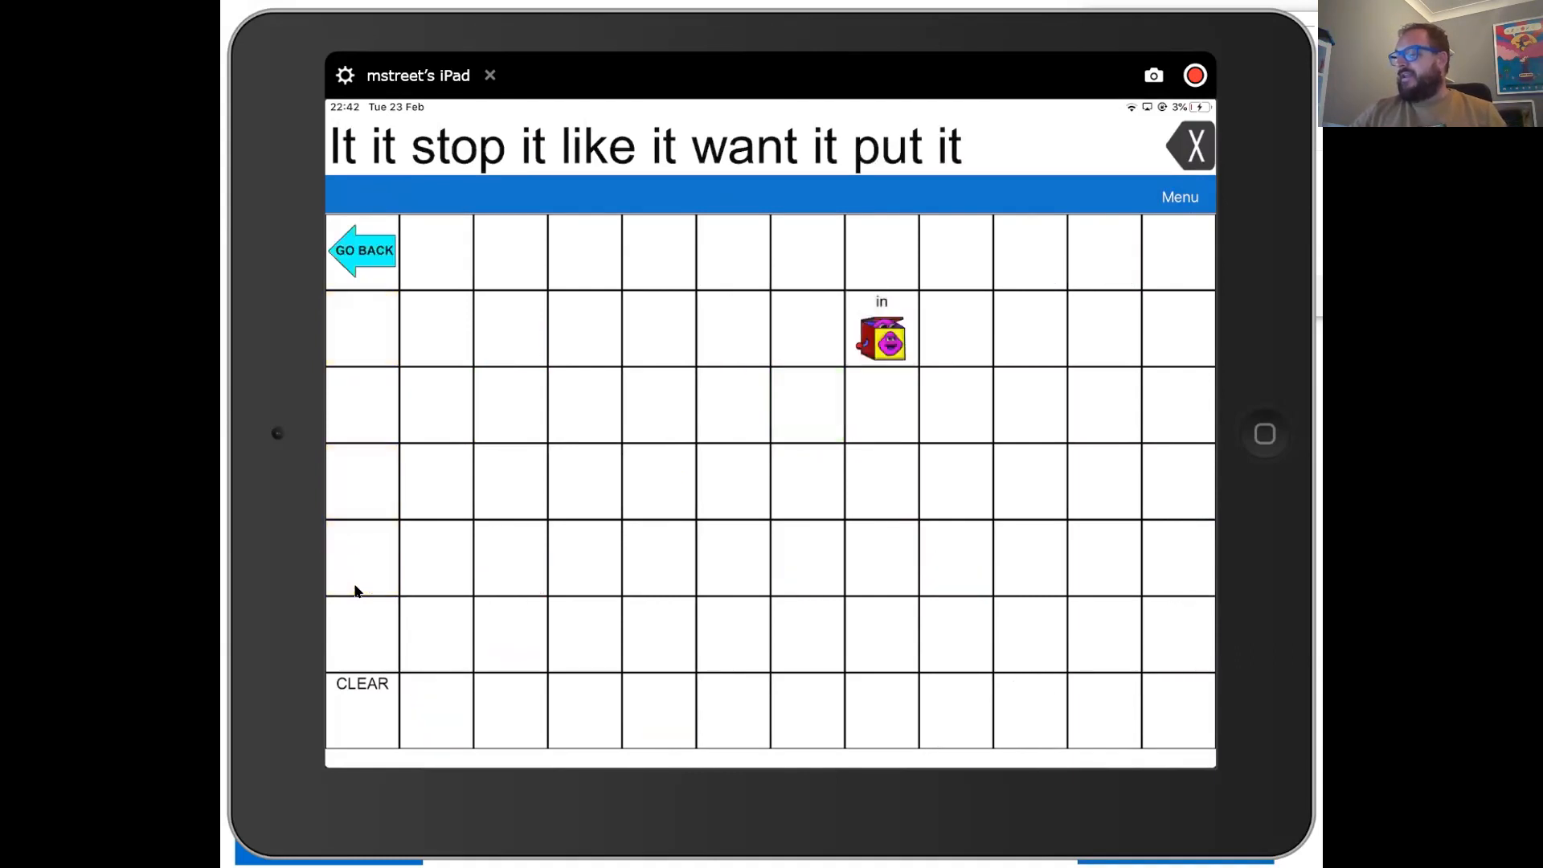
{"action": "left_click", "coordinate": [880, 334]}
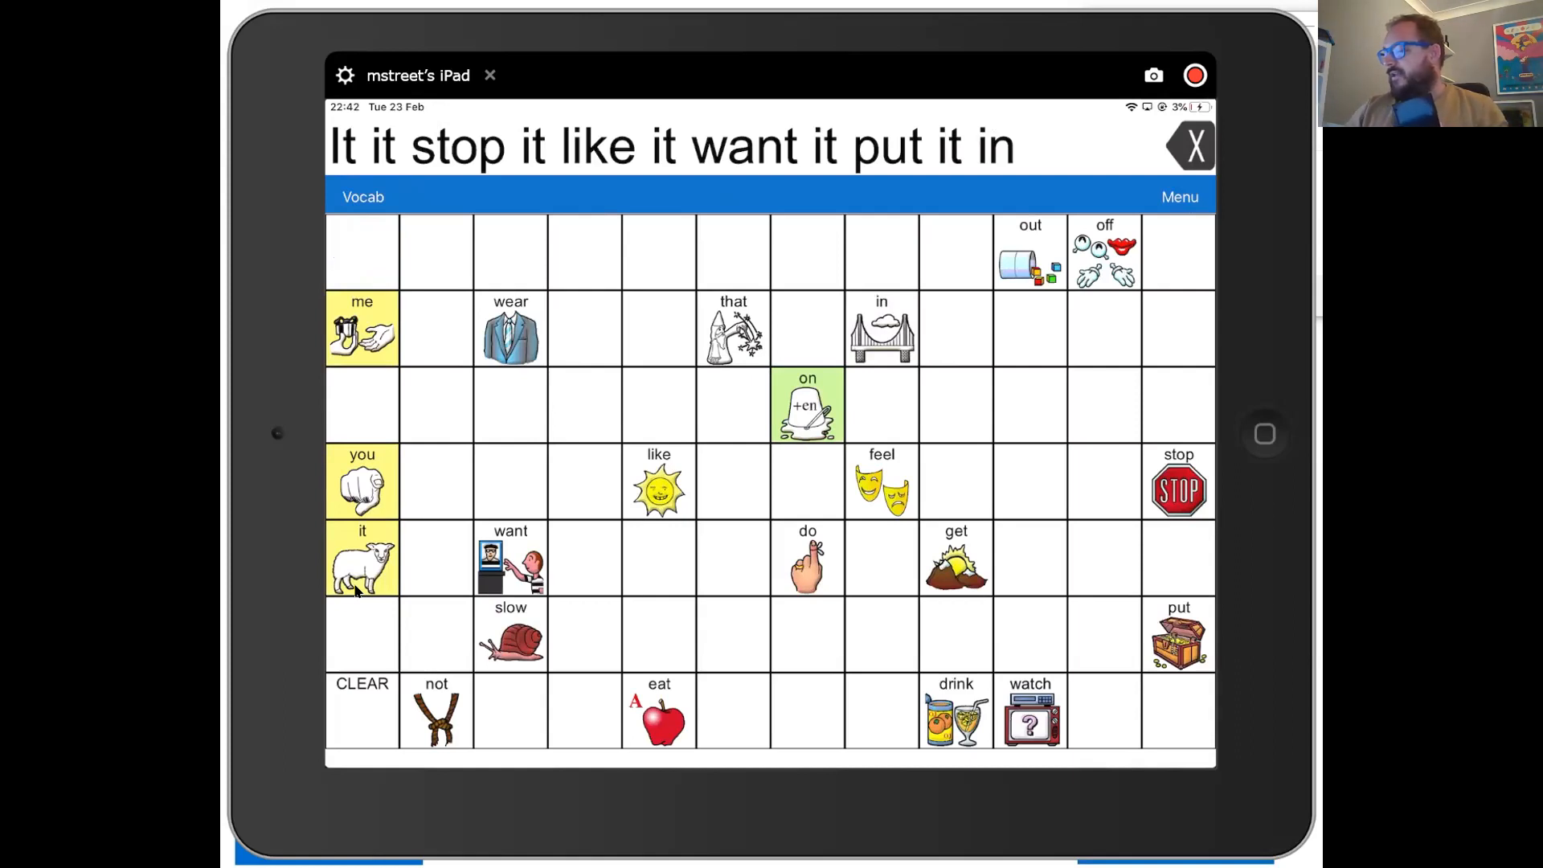
Continue the message with 'want it' and 'you want it'
{"action": "left_click", "coordinate": [511, 559]}
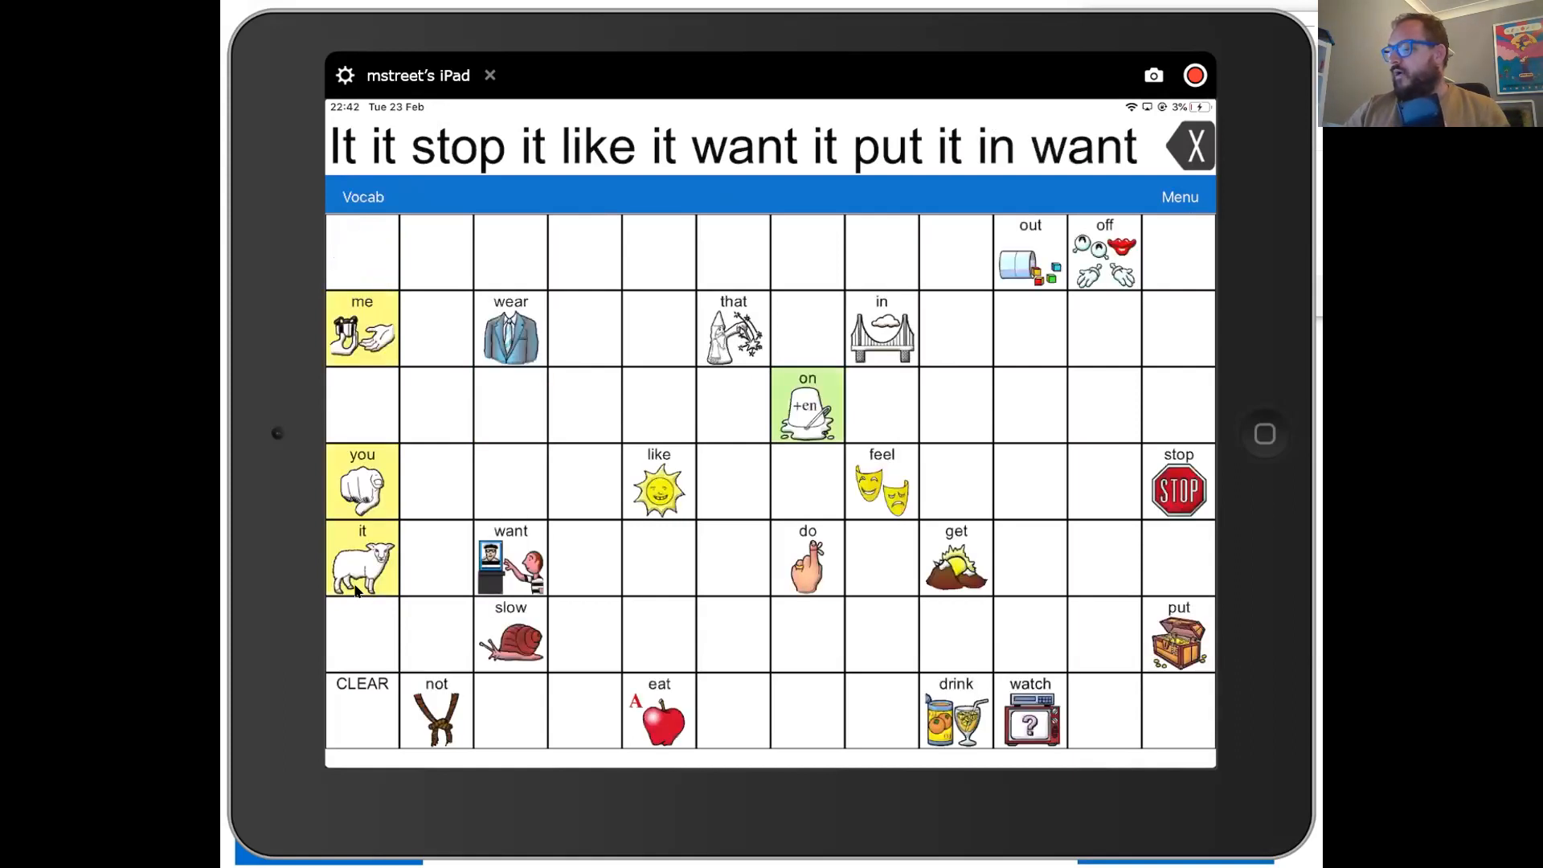
{"action": "left_click", "coordinate": [362, 558]}
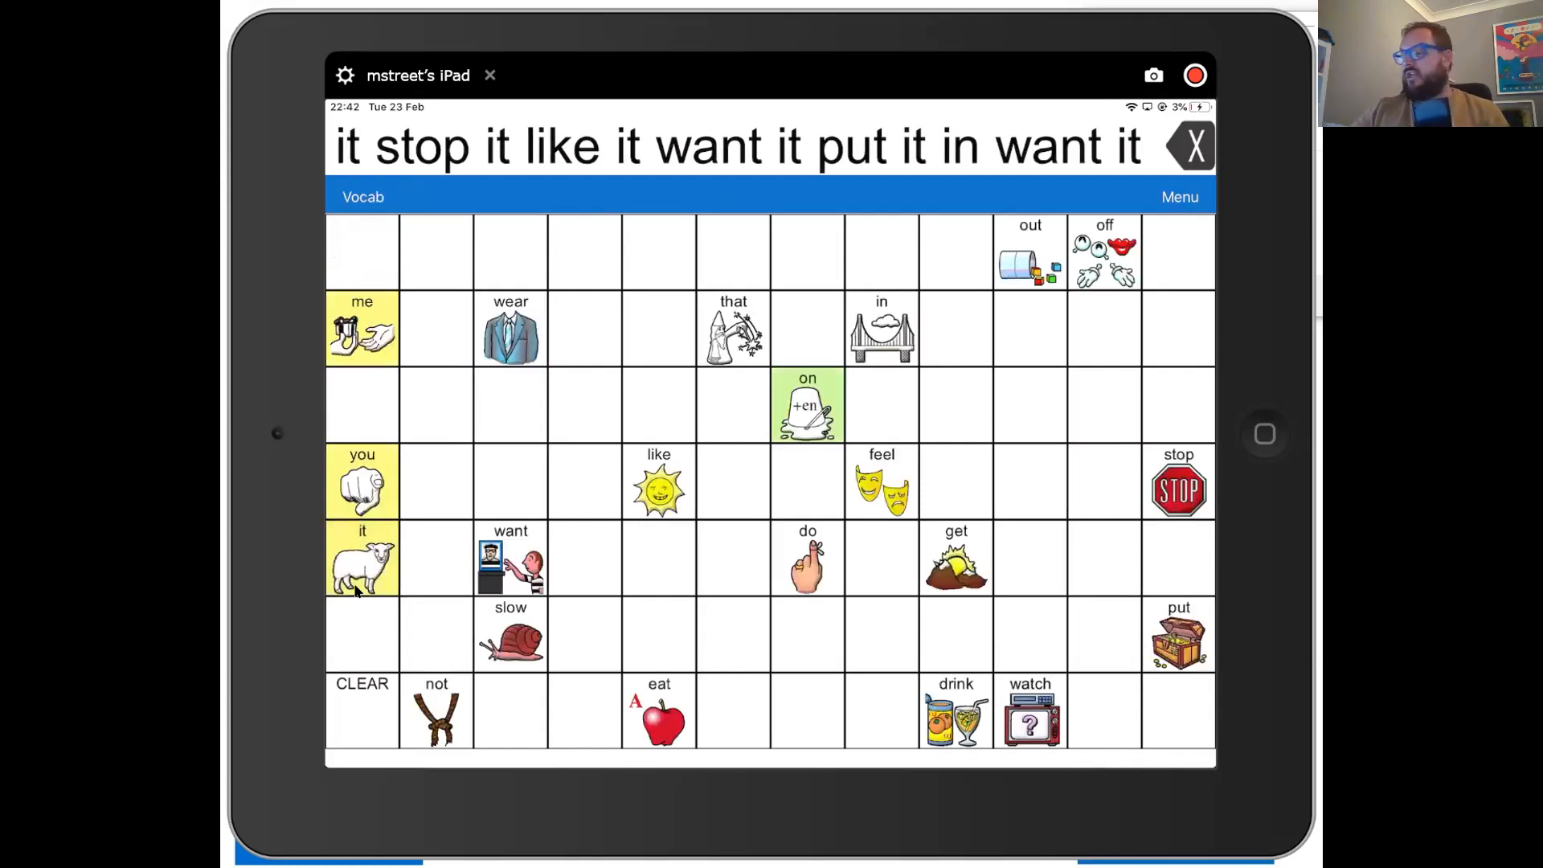
{"action": "left_click", "coordinate": [361, 483]}
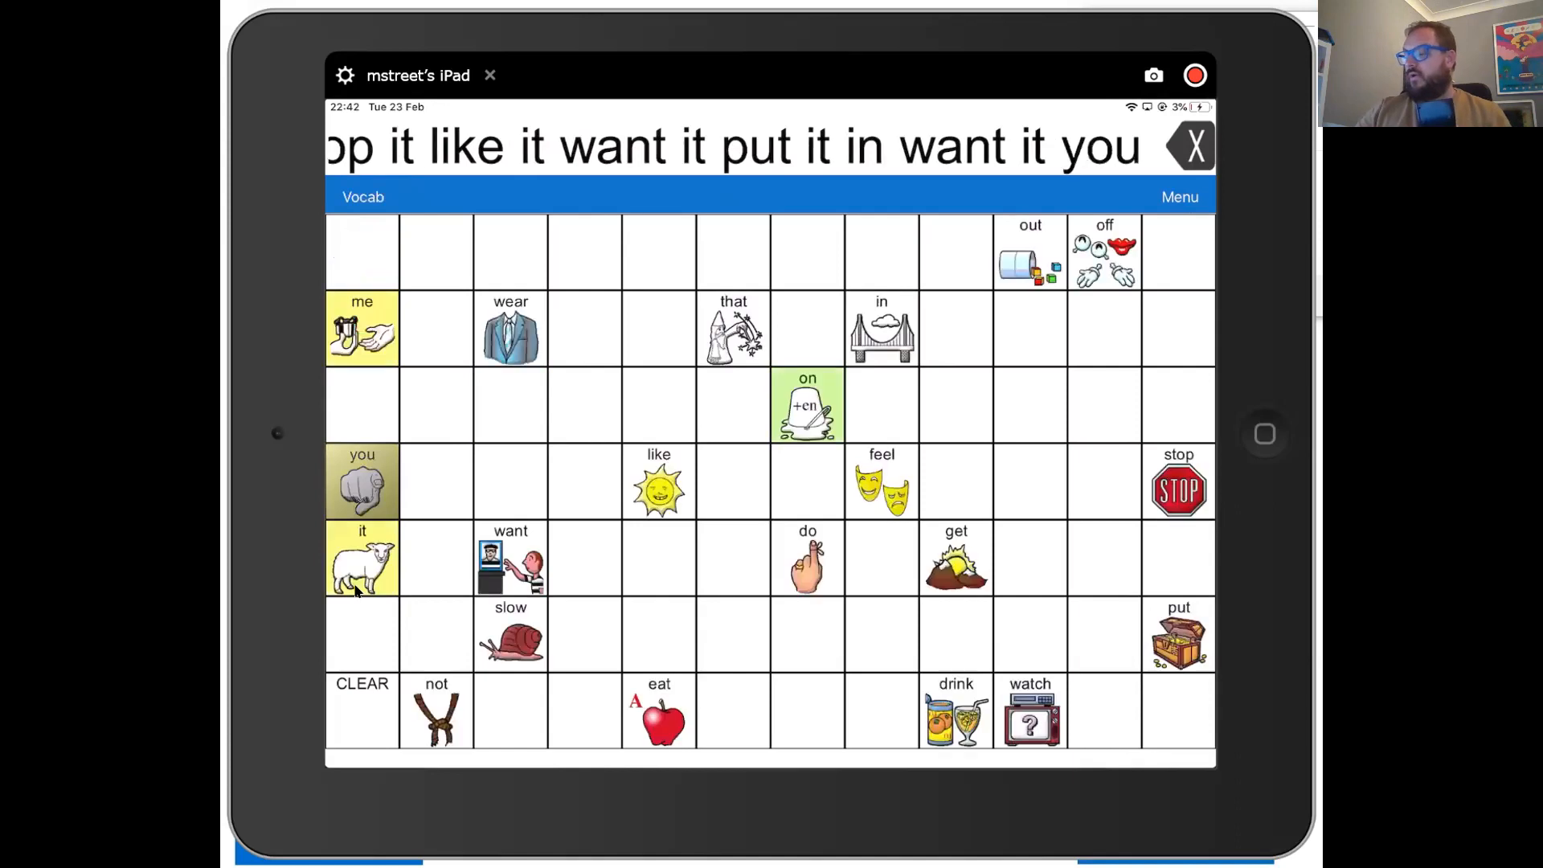
{"action": "left_click", "coordinate": [511, 560]}
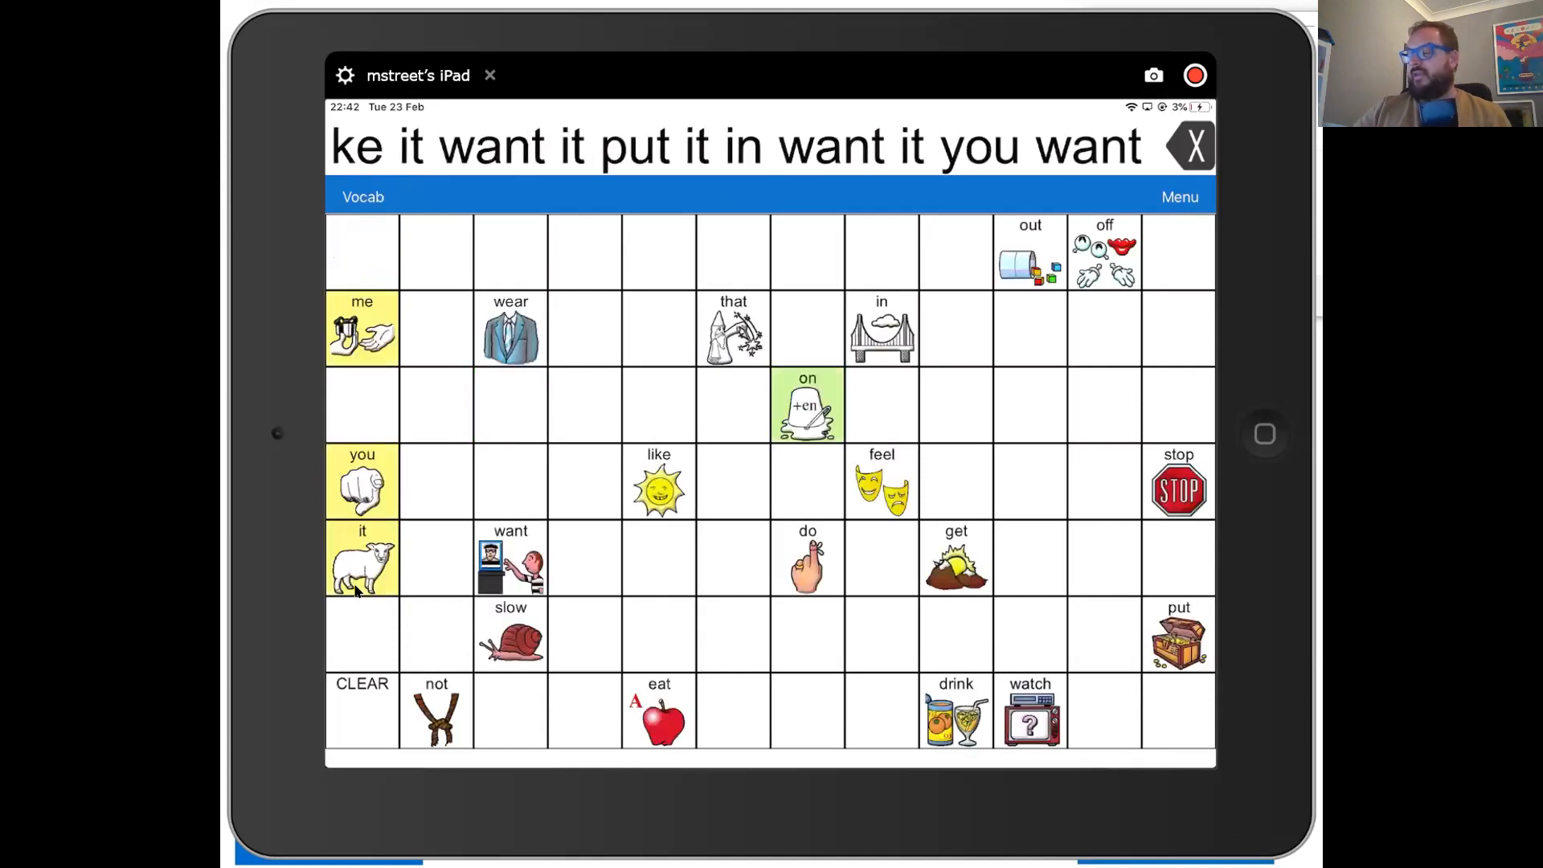
{"action": "left_click", "coordinate": [361, 557]}
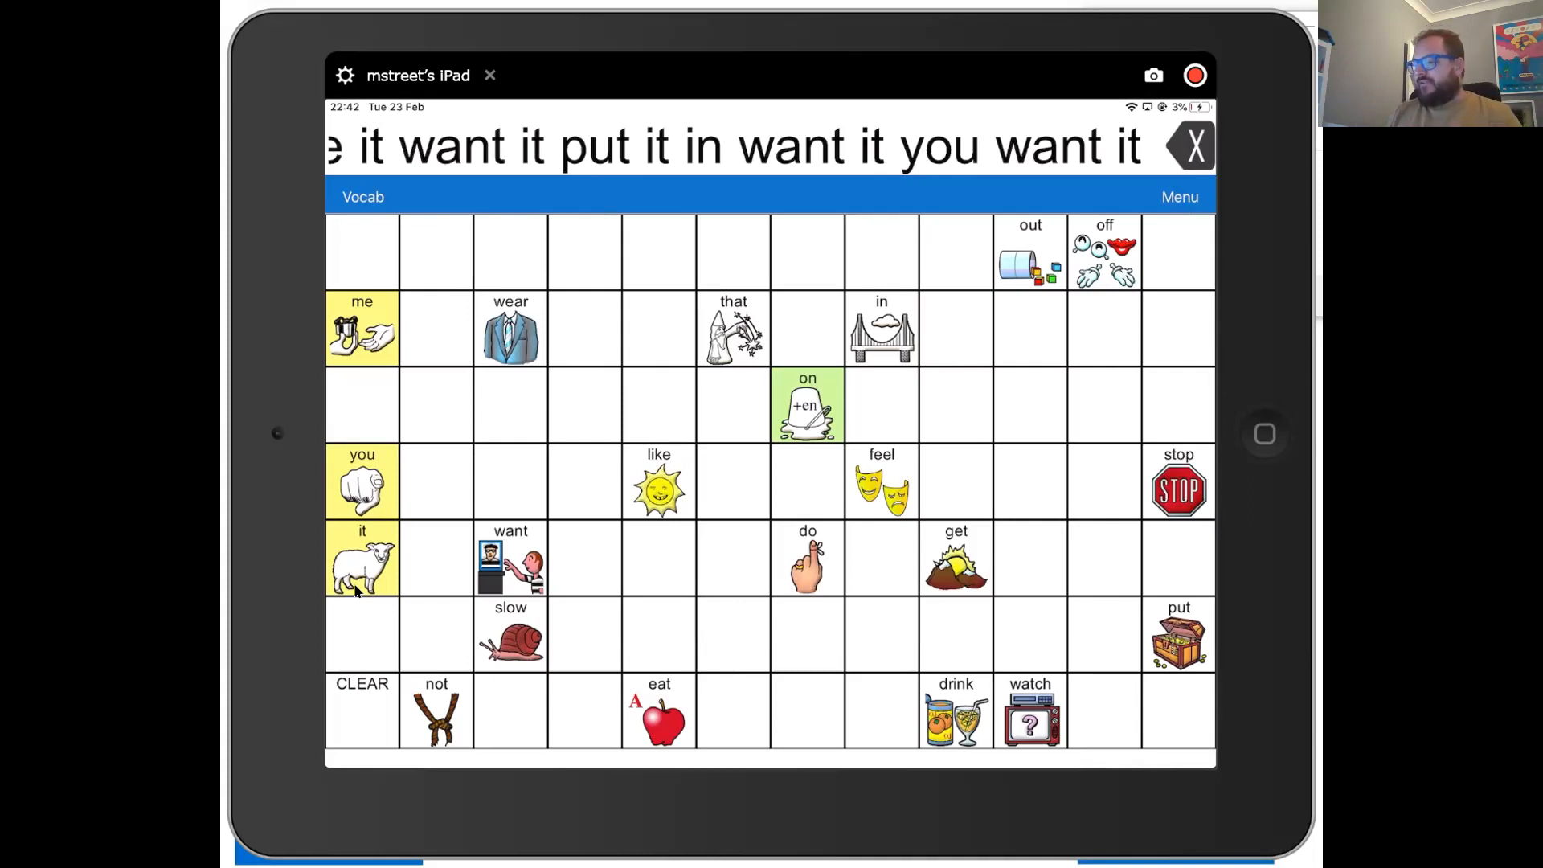
Add 'watch it' to the message
{"action": "left_click", "coordinate": [1028, 711]}
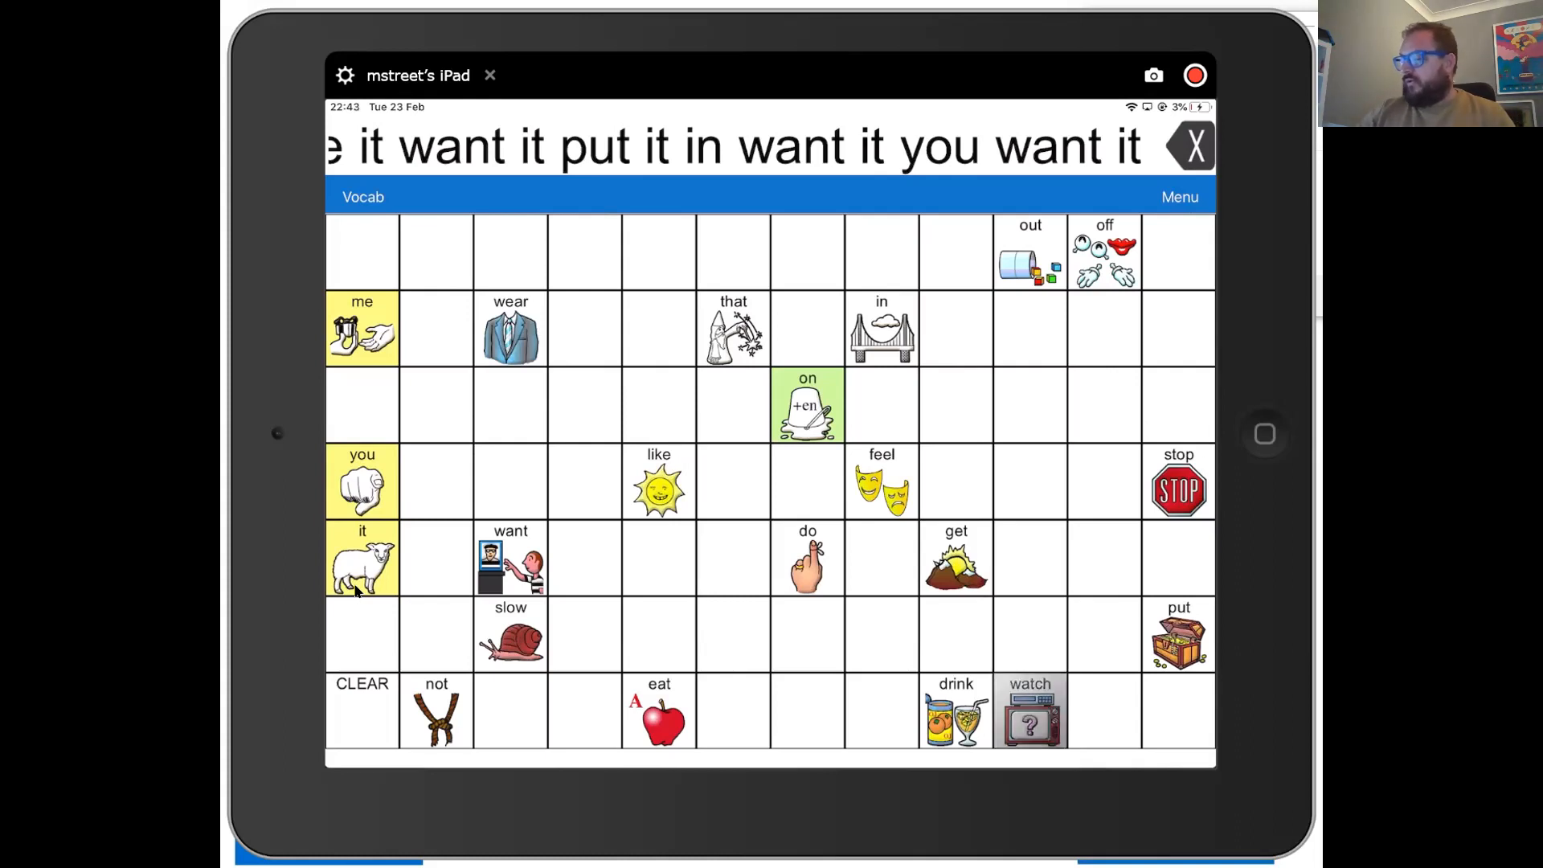
{"action": "left_click", "coordinate": [1028, 710]}
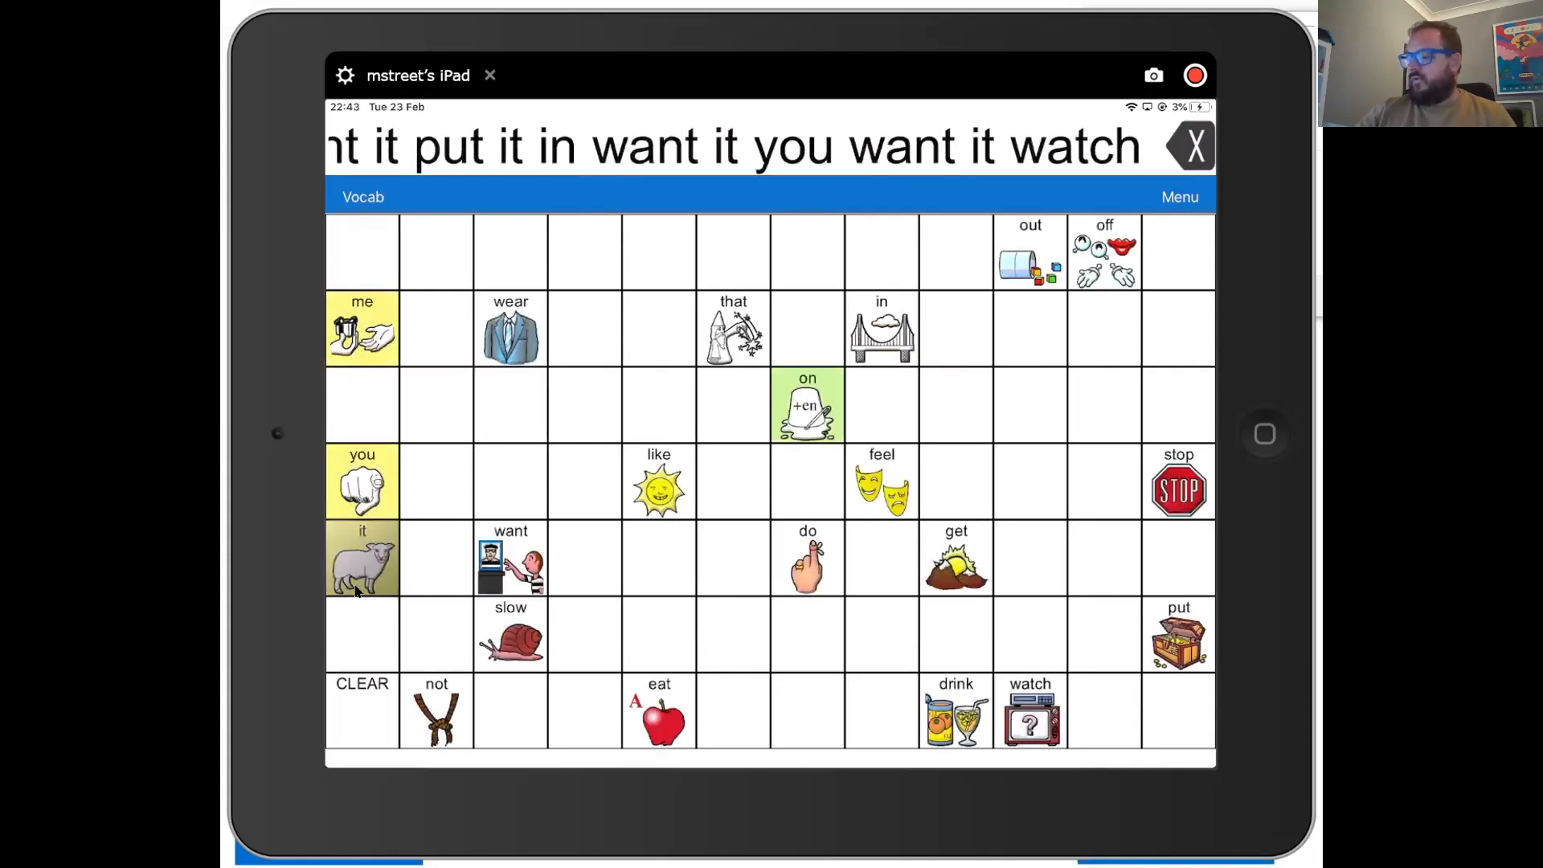
{"action": "left_click", "coordinate": [362, 557]}
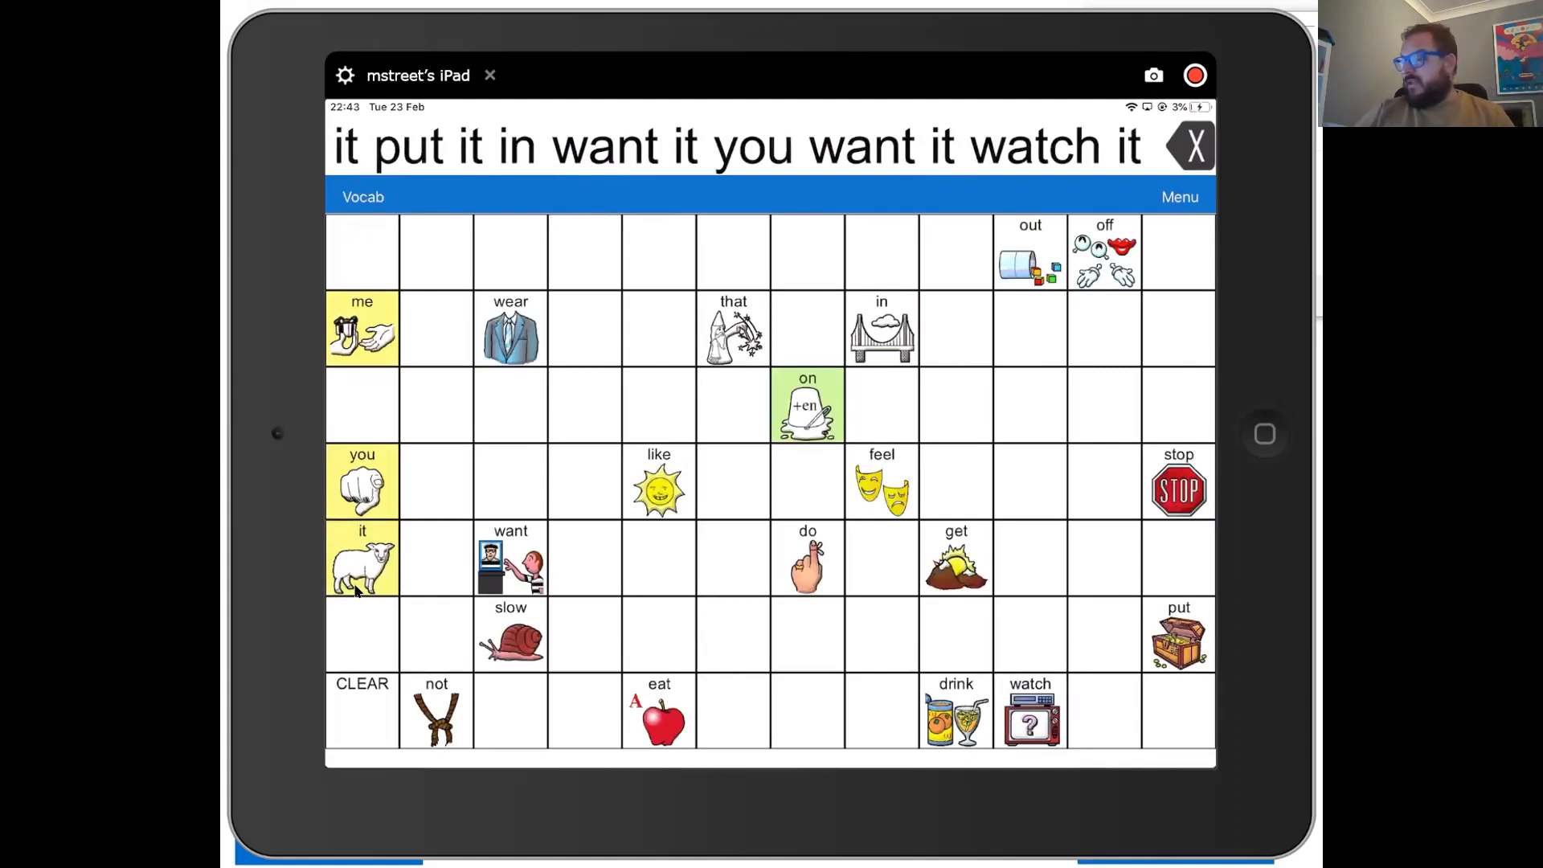
Add 'want it' and then 'like' from its page to the message
{"action": "left_click", "coordinate": [512, 557]}
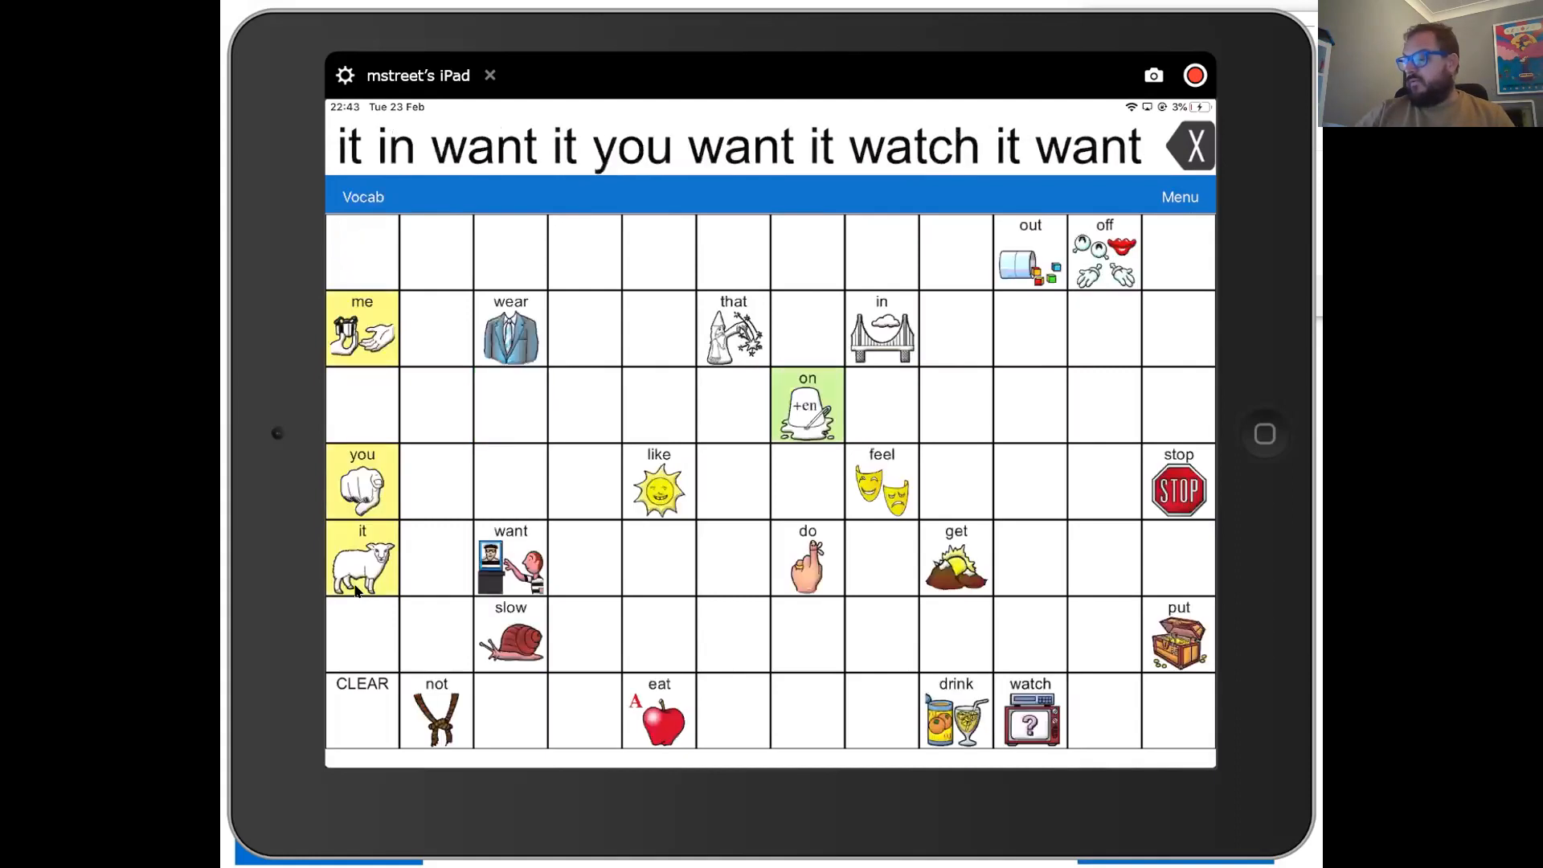
{"action": "left_click", "coordinate": [362, 558]}
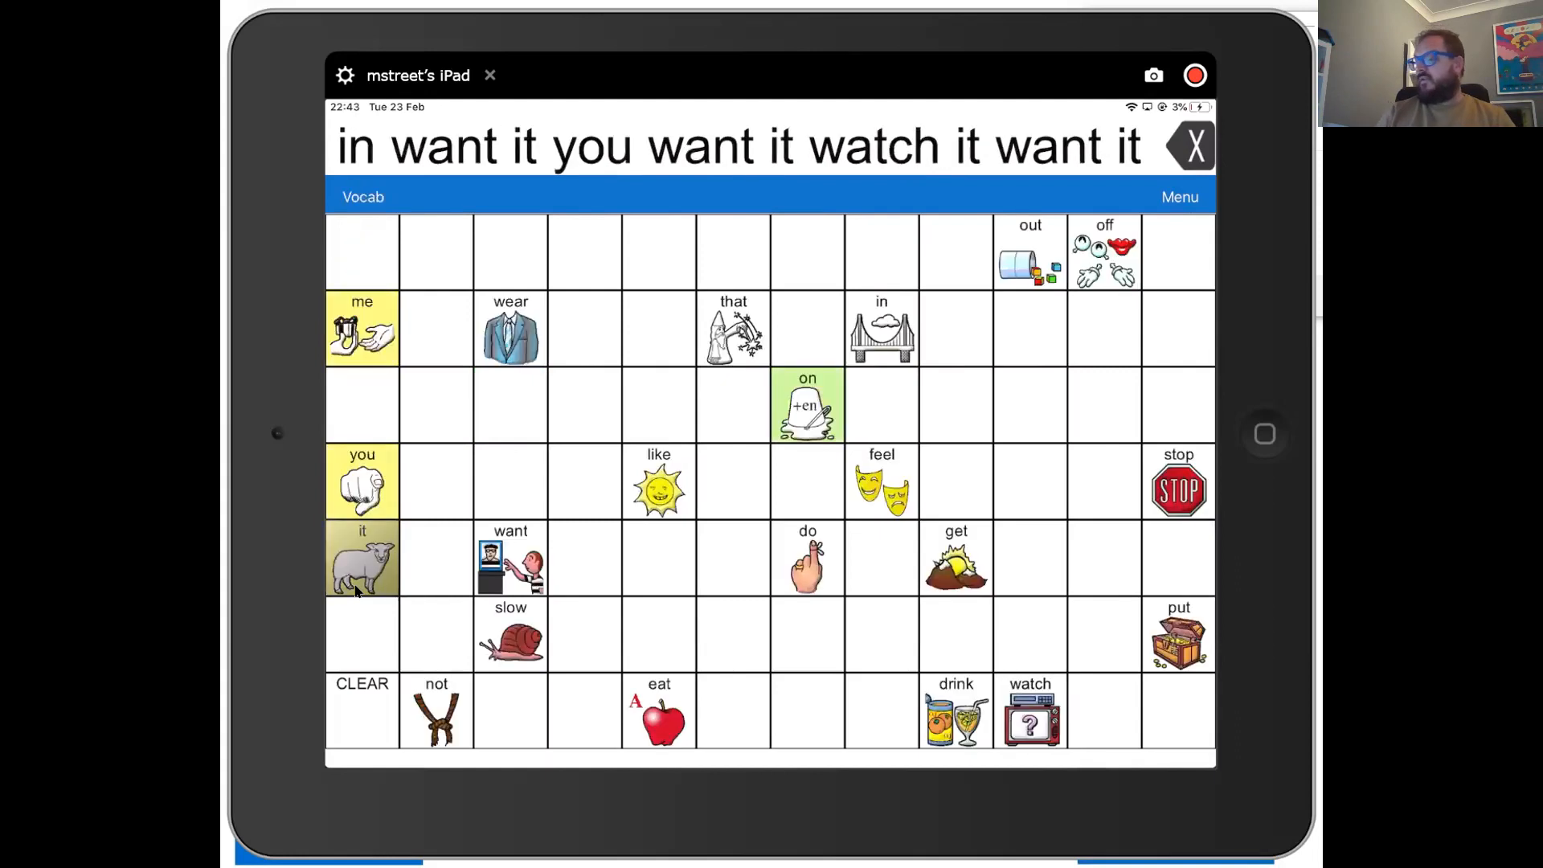
{"action": "left_click", "coordinate": [658, 481]}
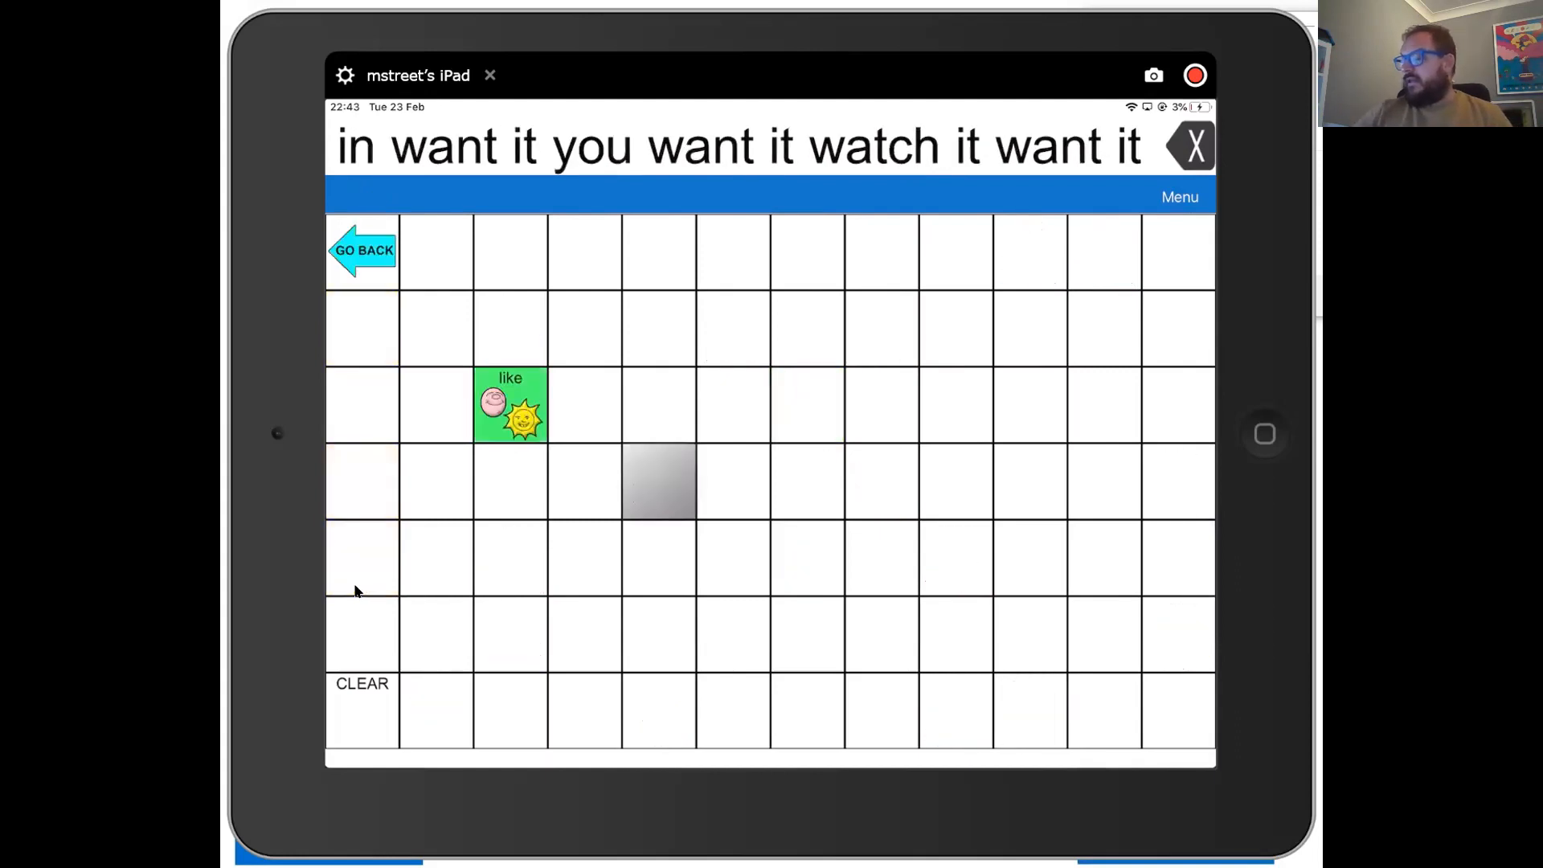
{"action": "left_click", "coordinate": [509, 405]}
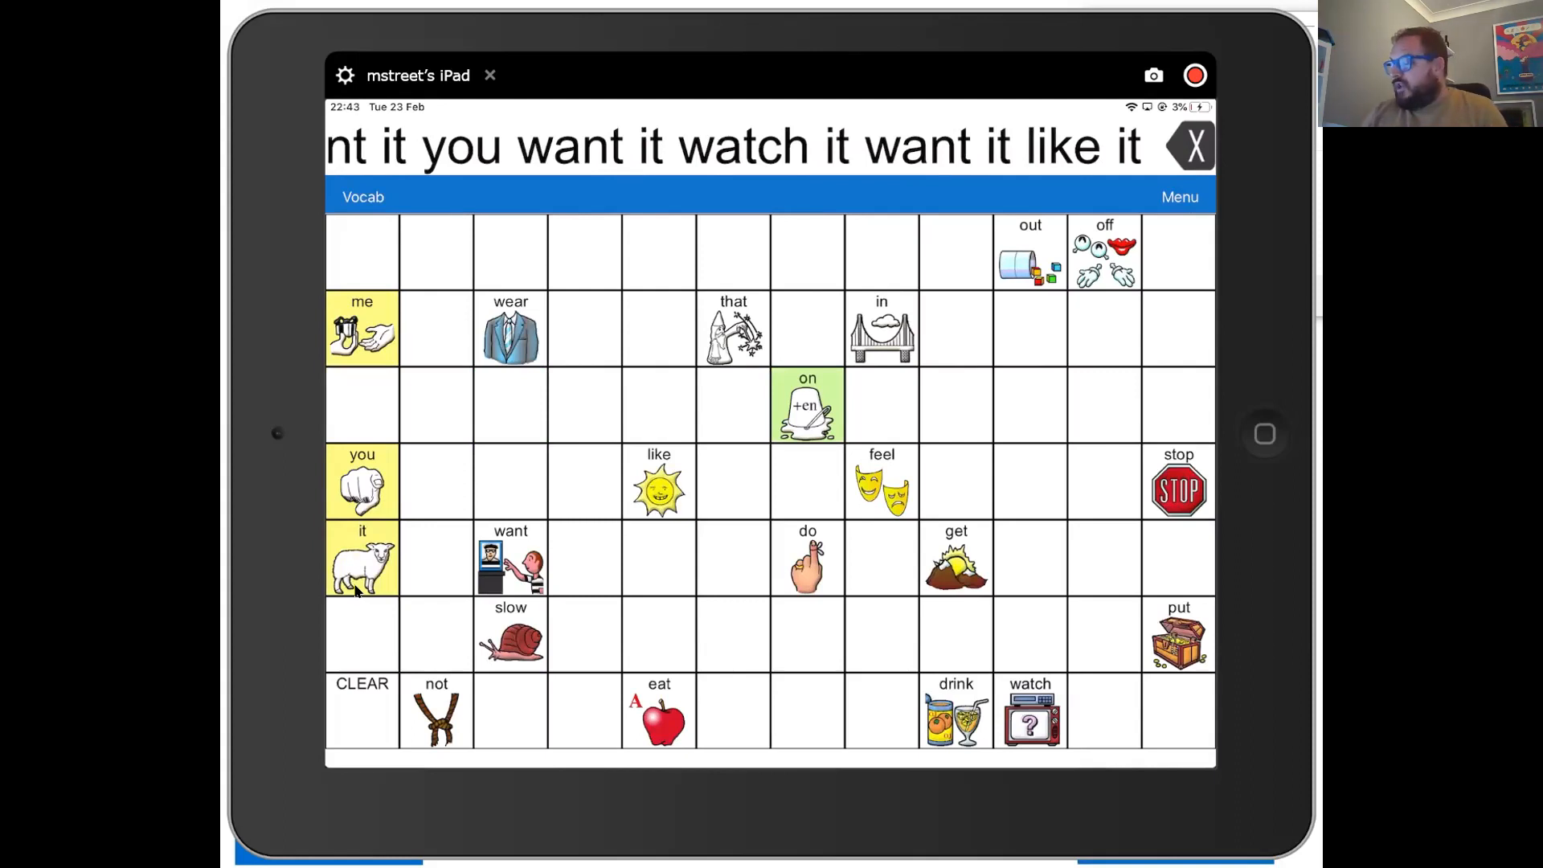
Model 'get it' and 'want it', then clear the whole message bar
{"action": "left_click", "coordinate": [953, 557]}
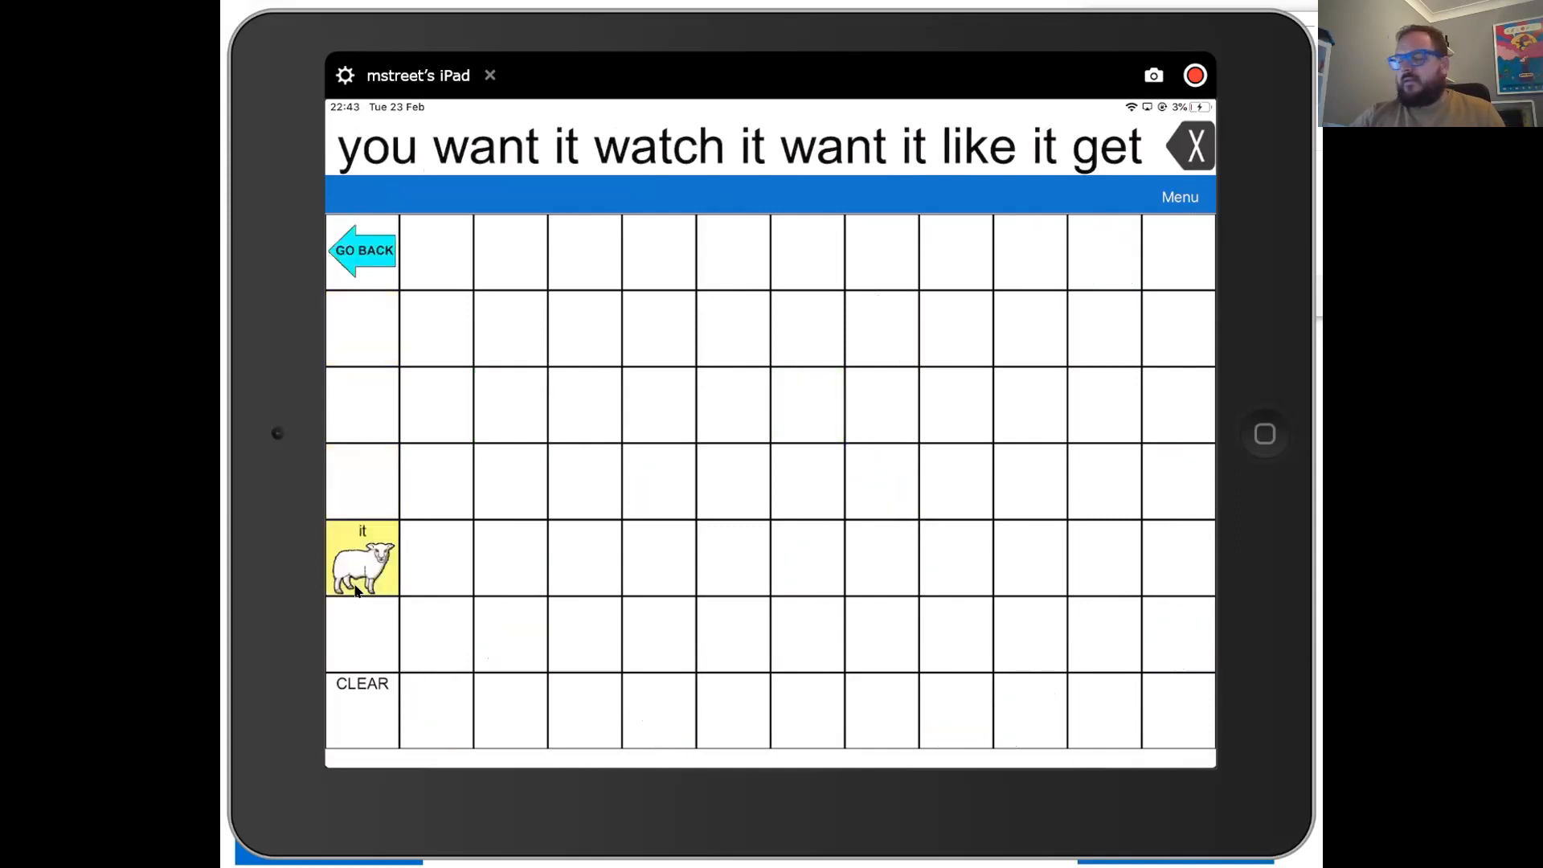
{"action": "left_click", "coordinate": [361, 557]}
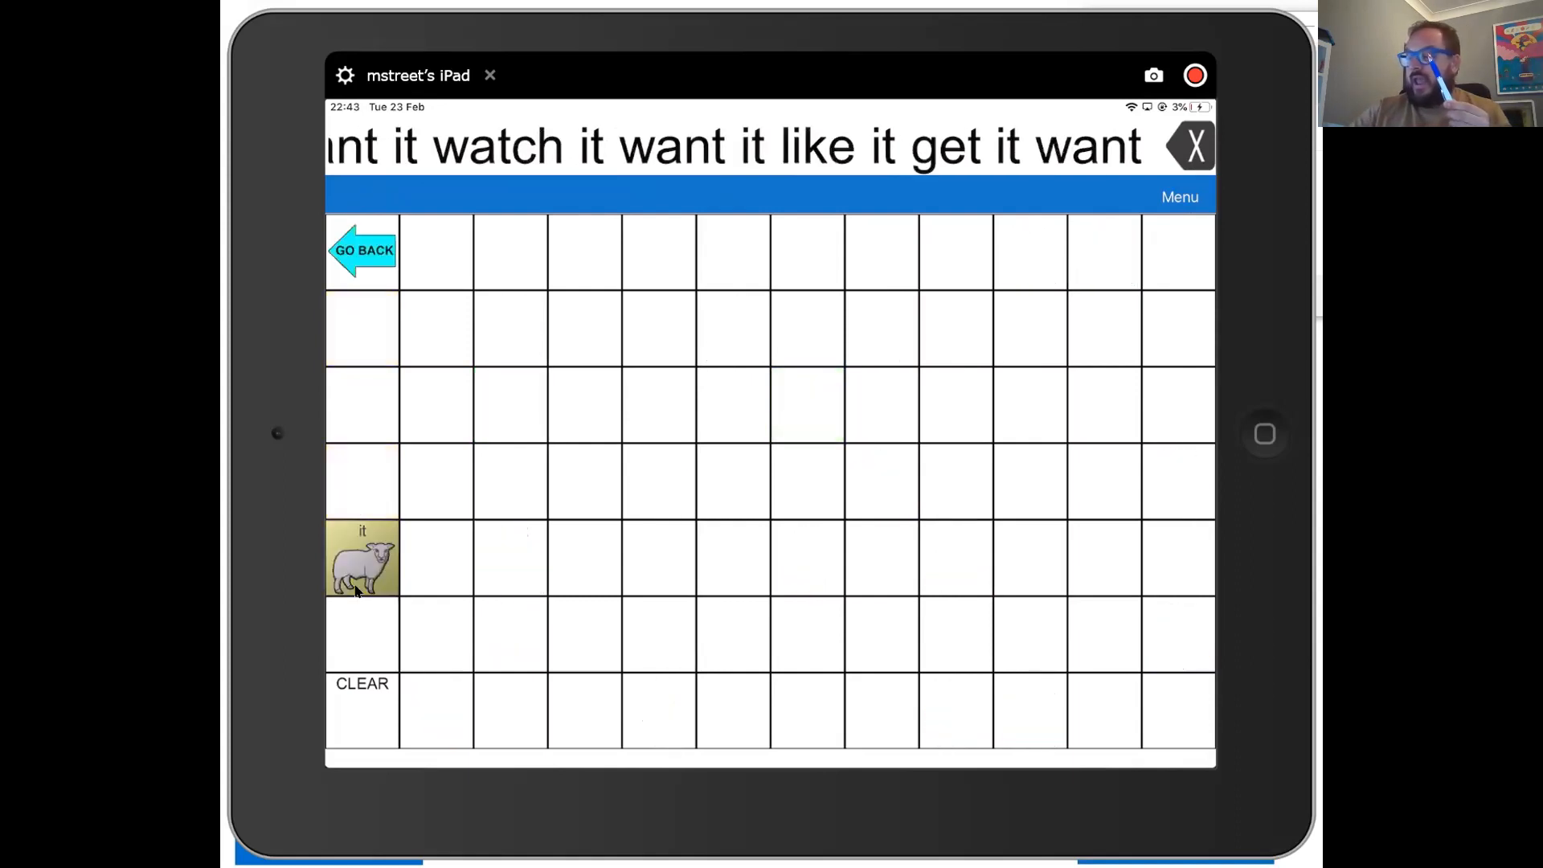
{"action": "left_click", "coordinate": [361, 558]}
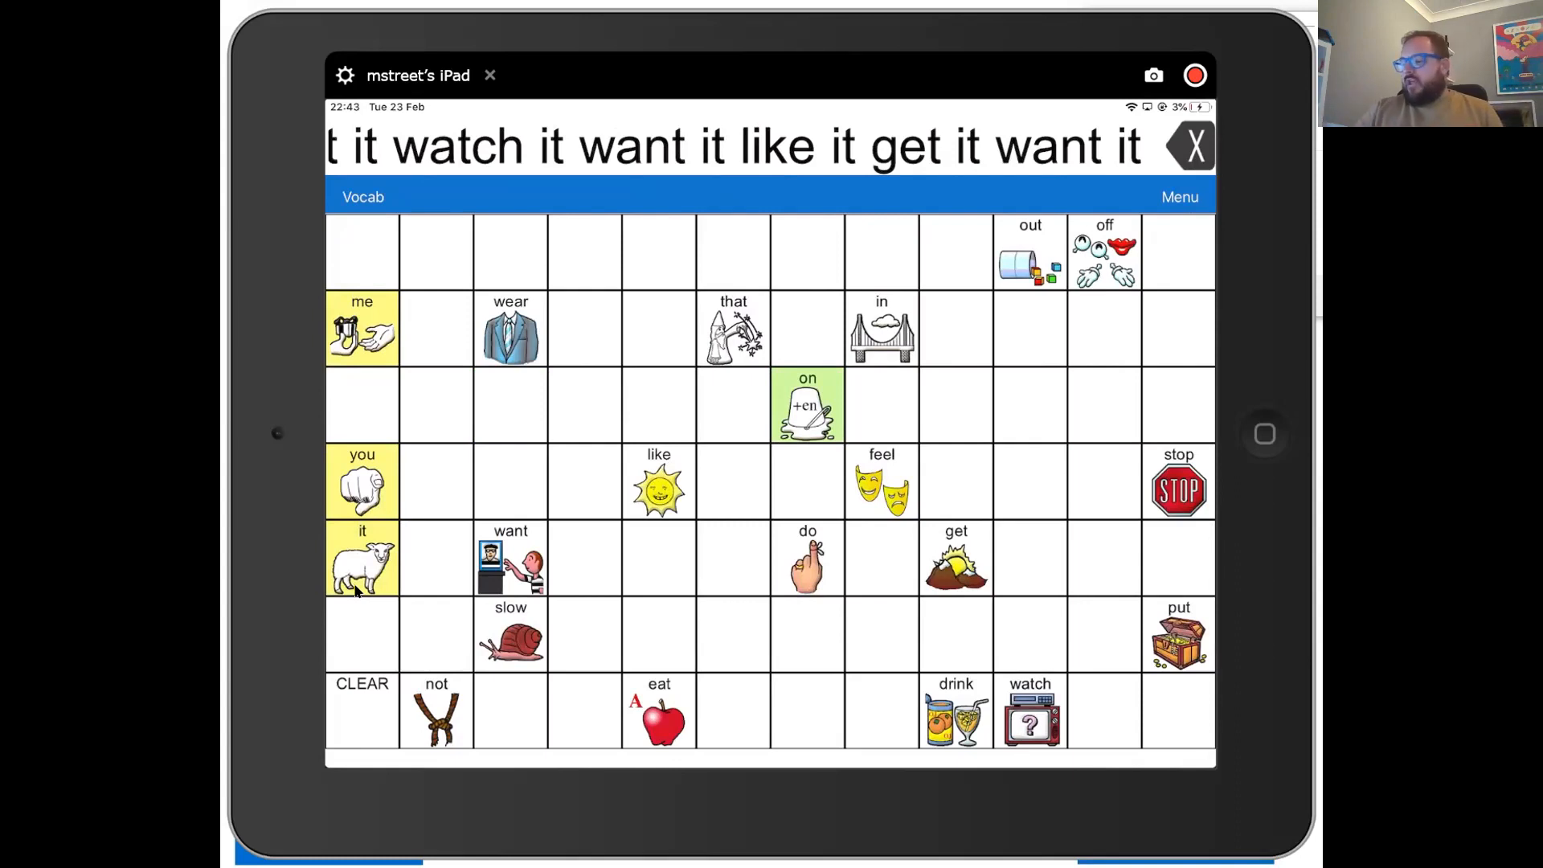
{"action": "left_click", "coordinate": [362, 699]}
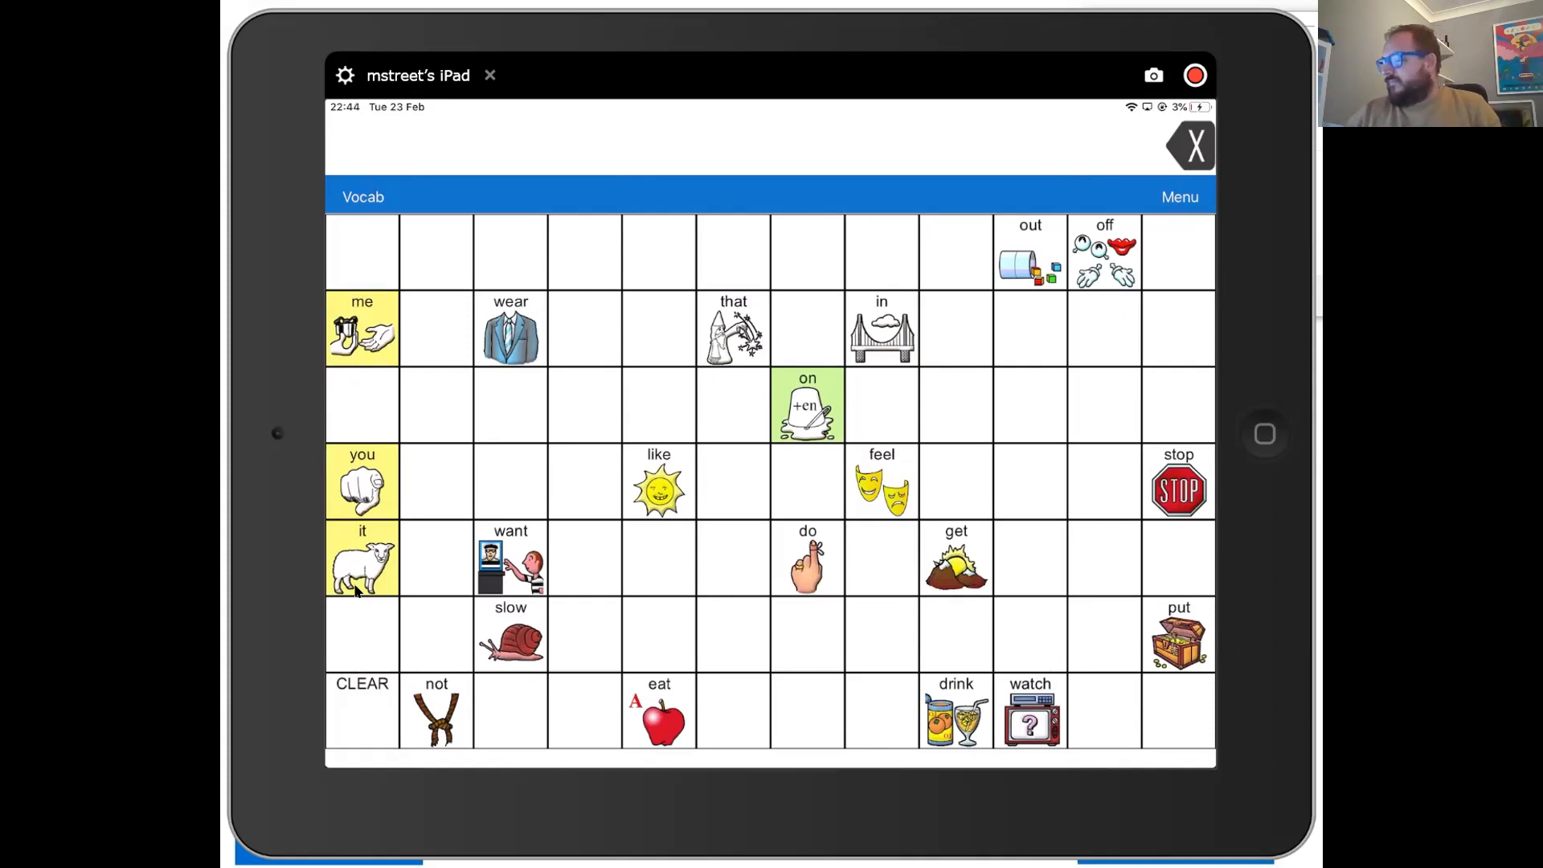
Start a new message reading 'It out put it in'
{"action": "left_click", "coordinate": [361, 560]}
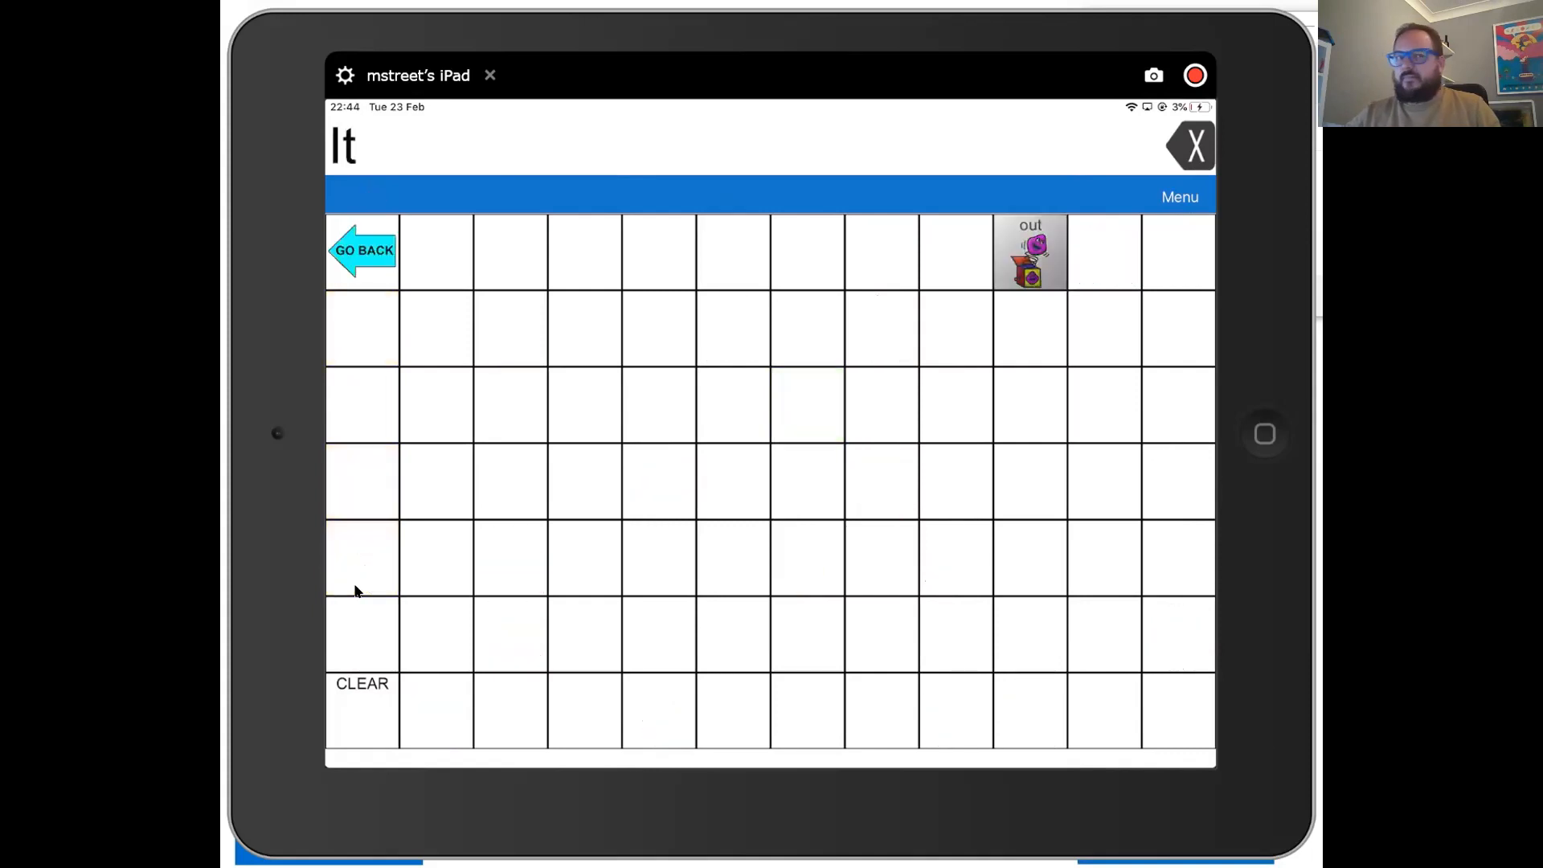
{"action": "left_click", "coordinate": [1028, 251]}
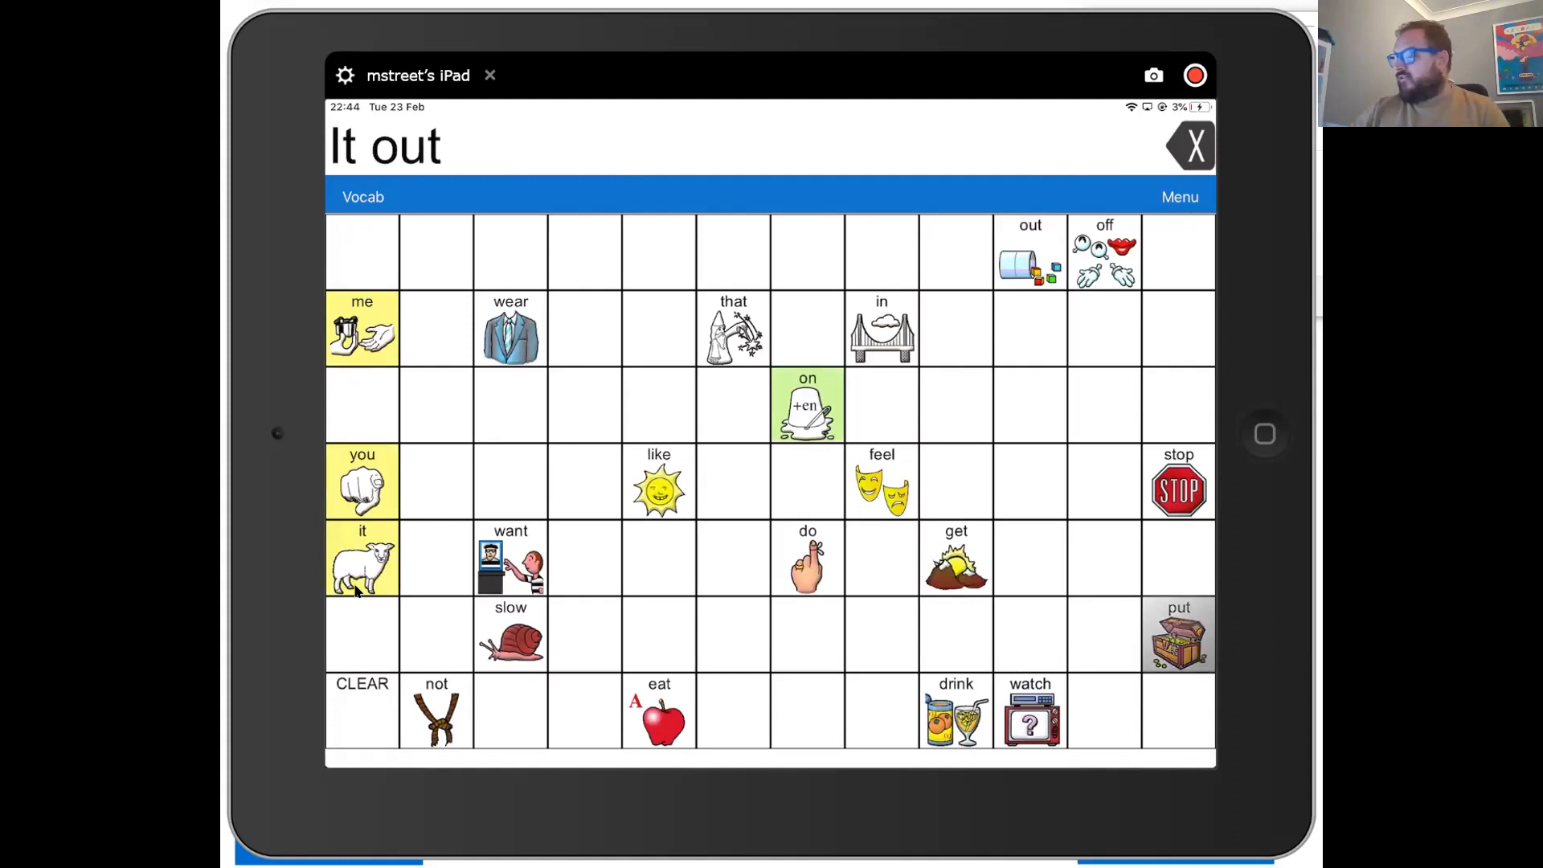
{"action": "left_click", "coordinate": [1176, 635]}
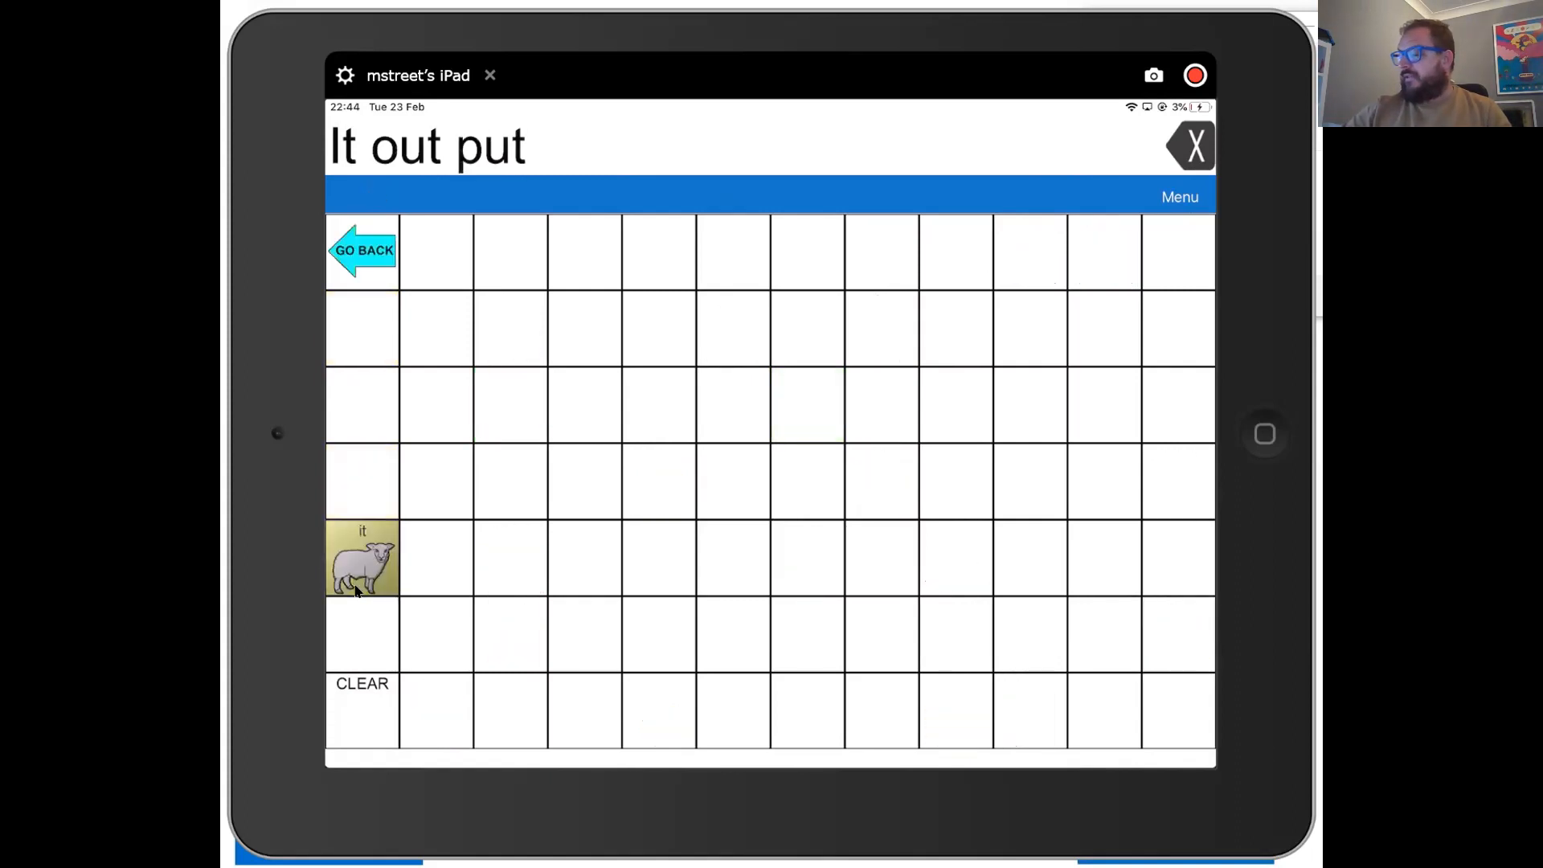
{"action": "left_click", "coordinate": [362, 559]}
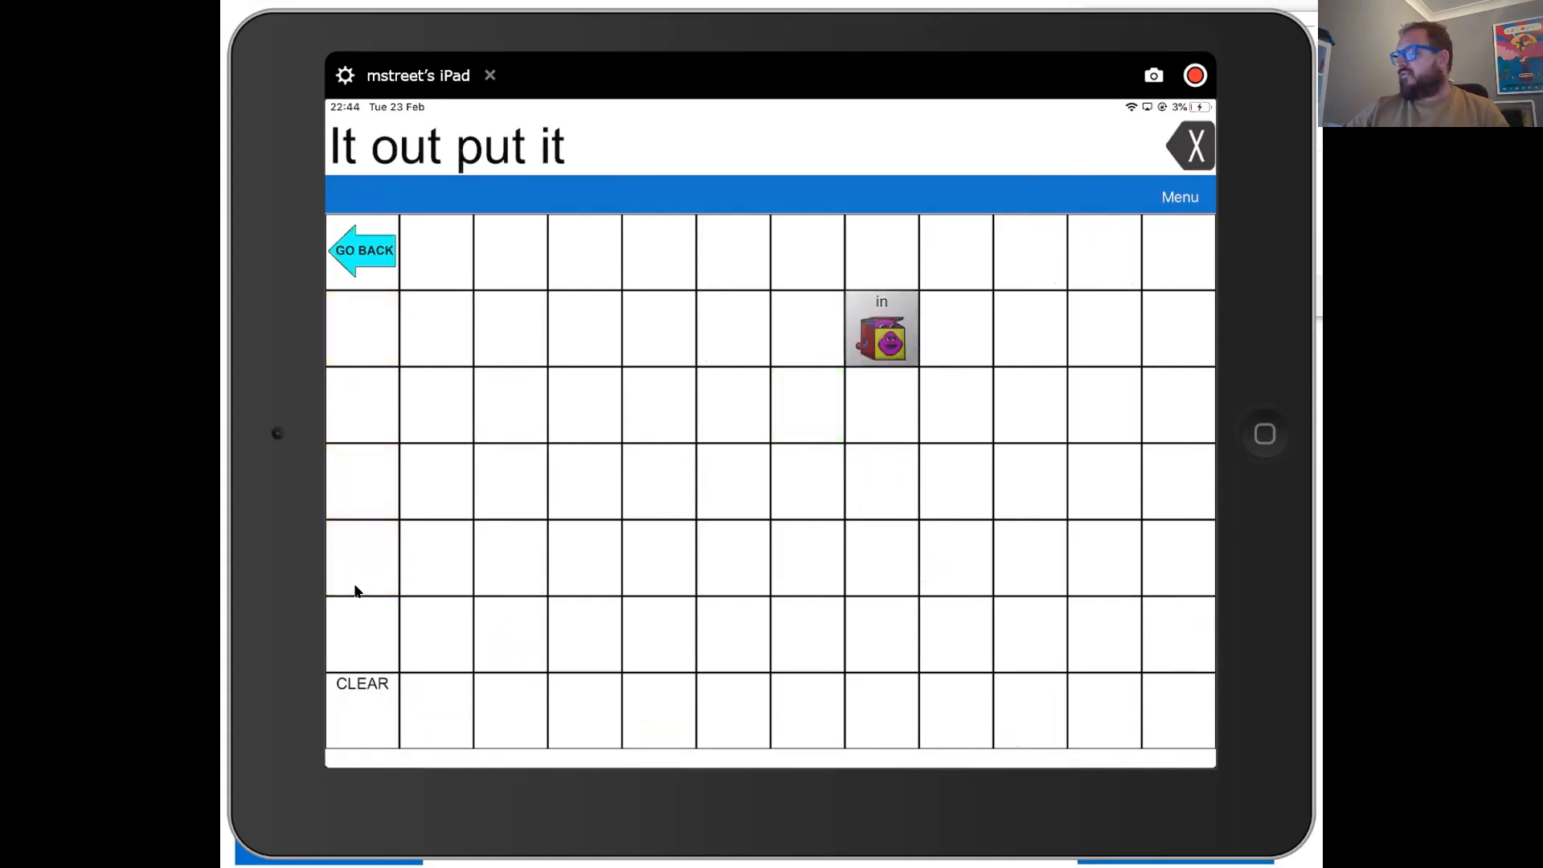
{"action": "left_click", "coordinate": [880, 328]}
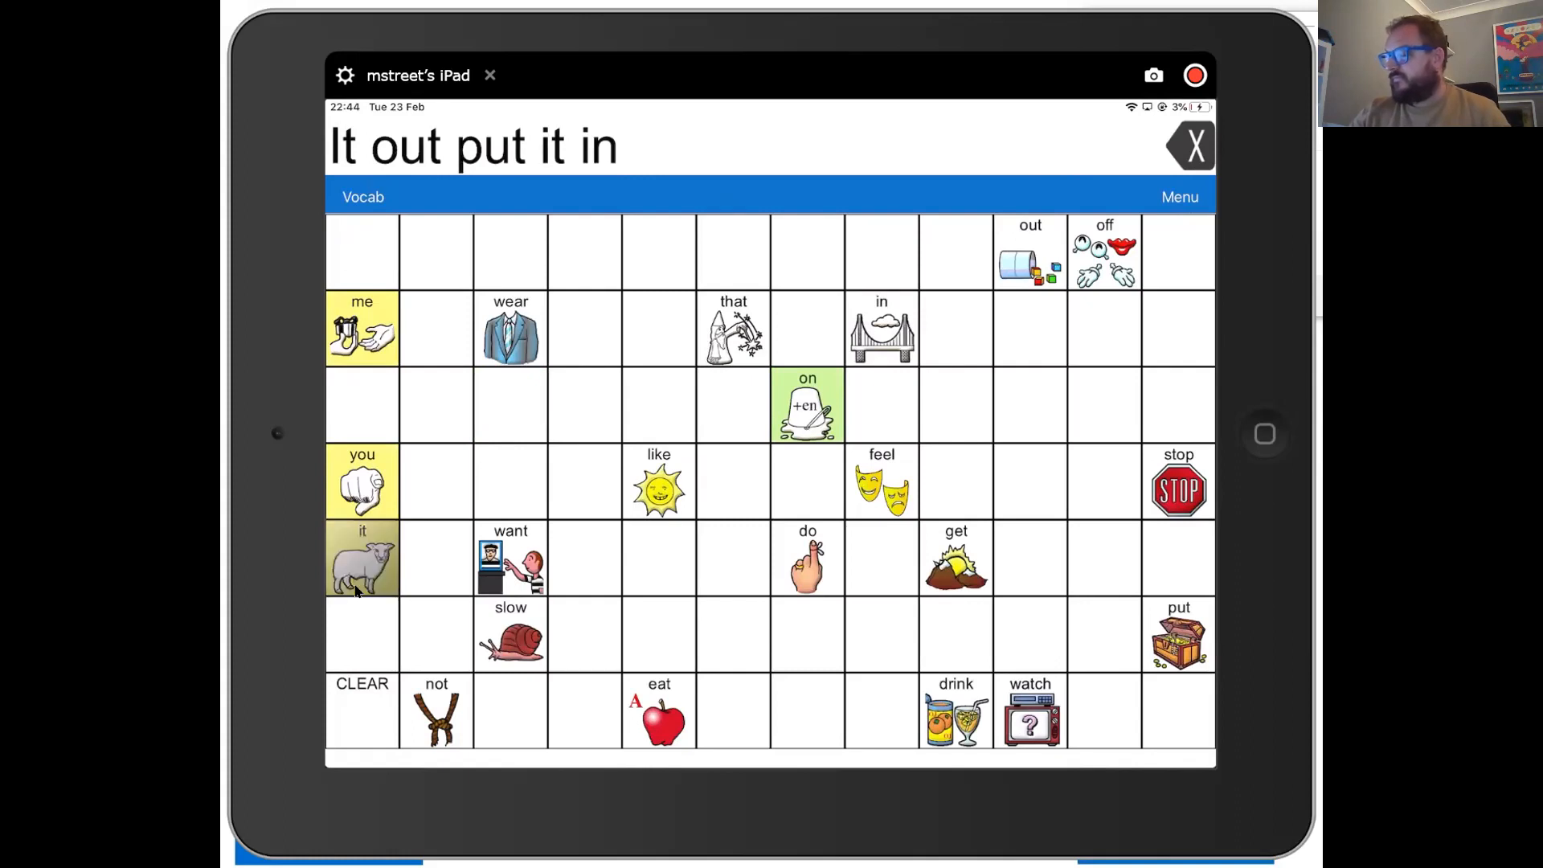
Finish the message with 'it off'
{"action": "left_click", "coordinate": [362, 558]}
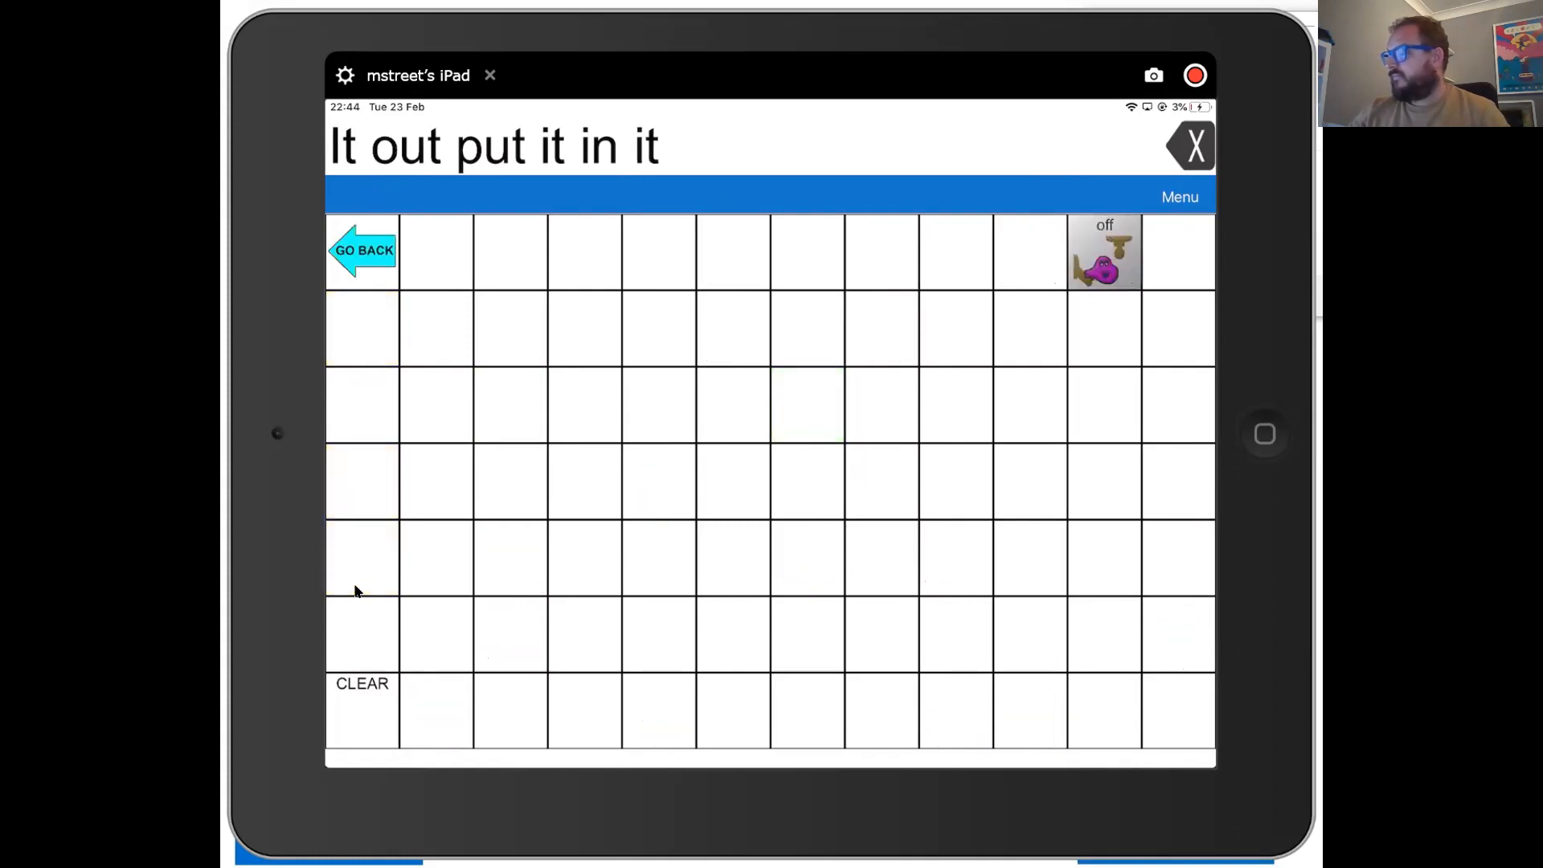
{"action": "left_click", "coordinate": [1104, 251]}
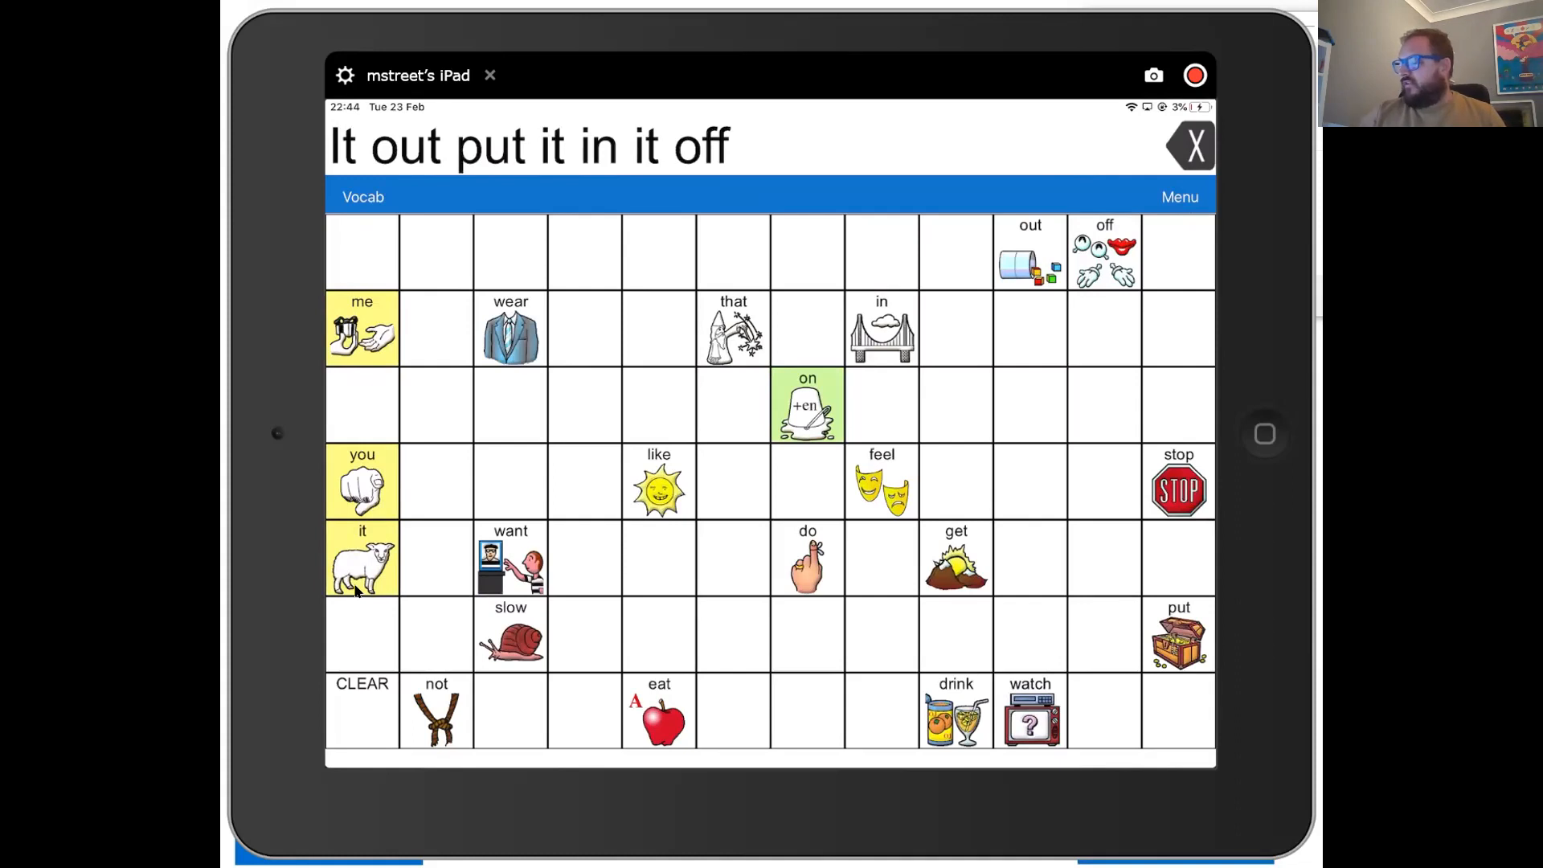
Add 'put it on' to the message from the put page
{"action": "left_click", "coordinate": [1178, 635]}
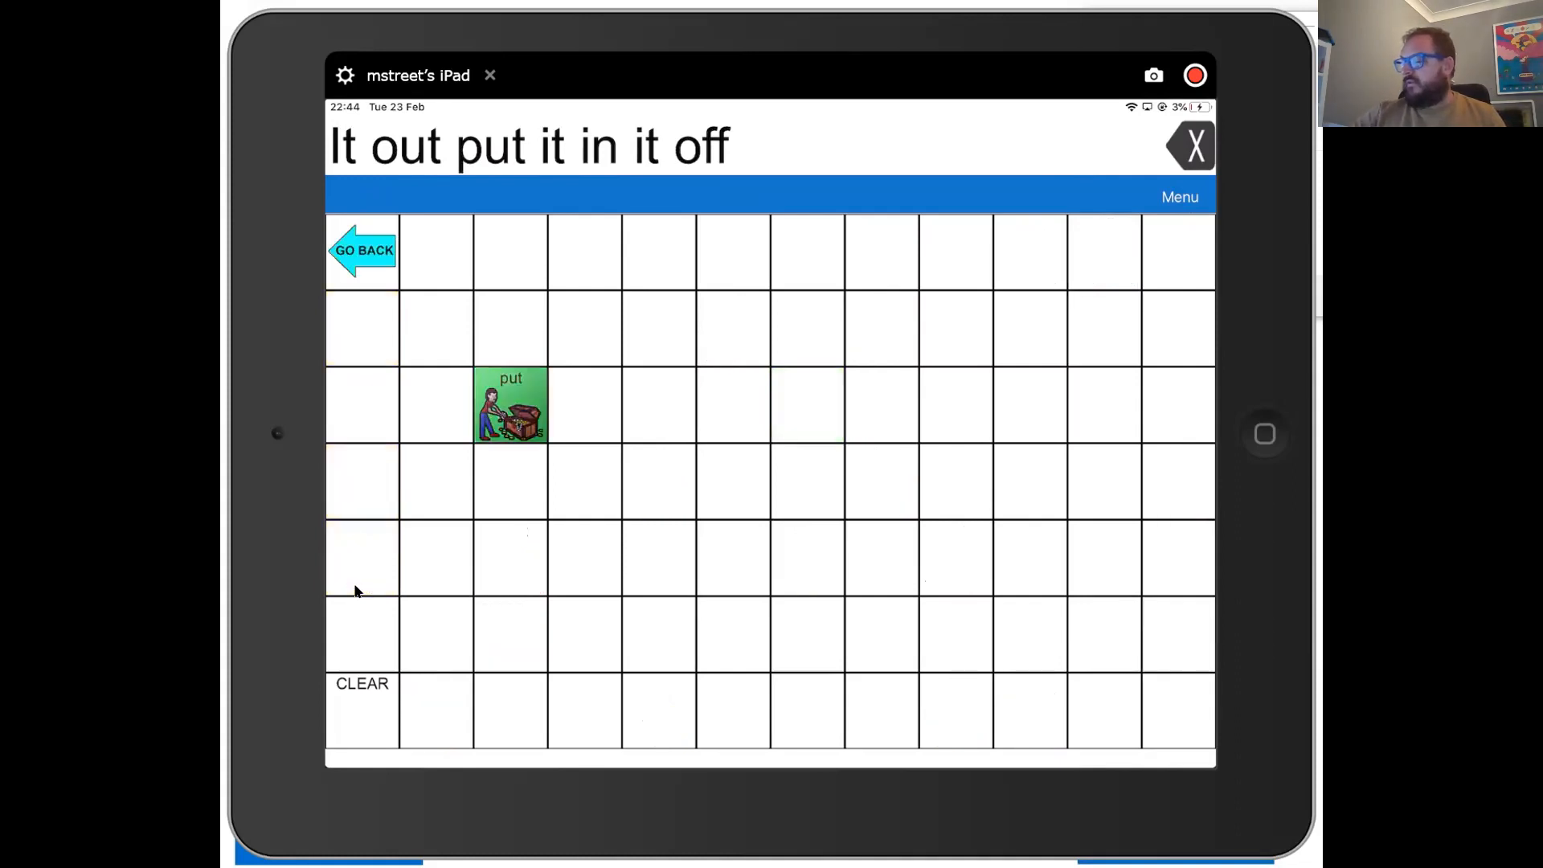
{"action": "left_click", "coordinate": [509, 405]}
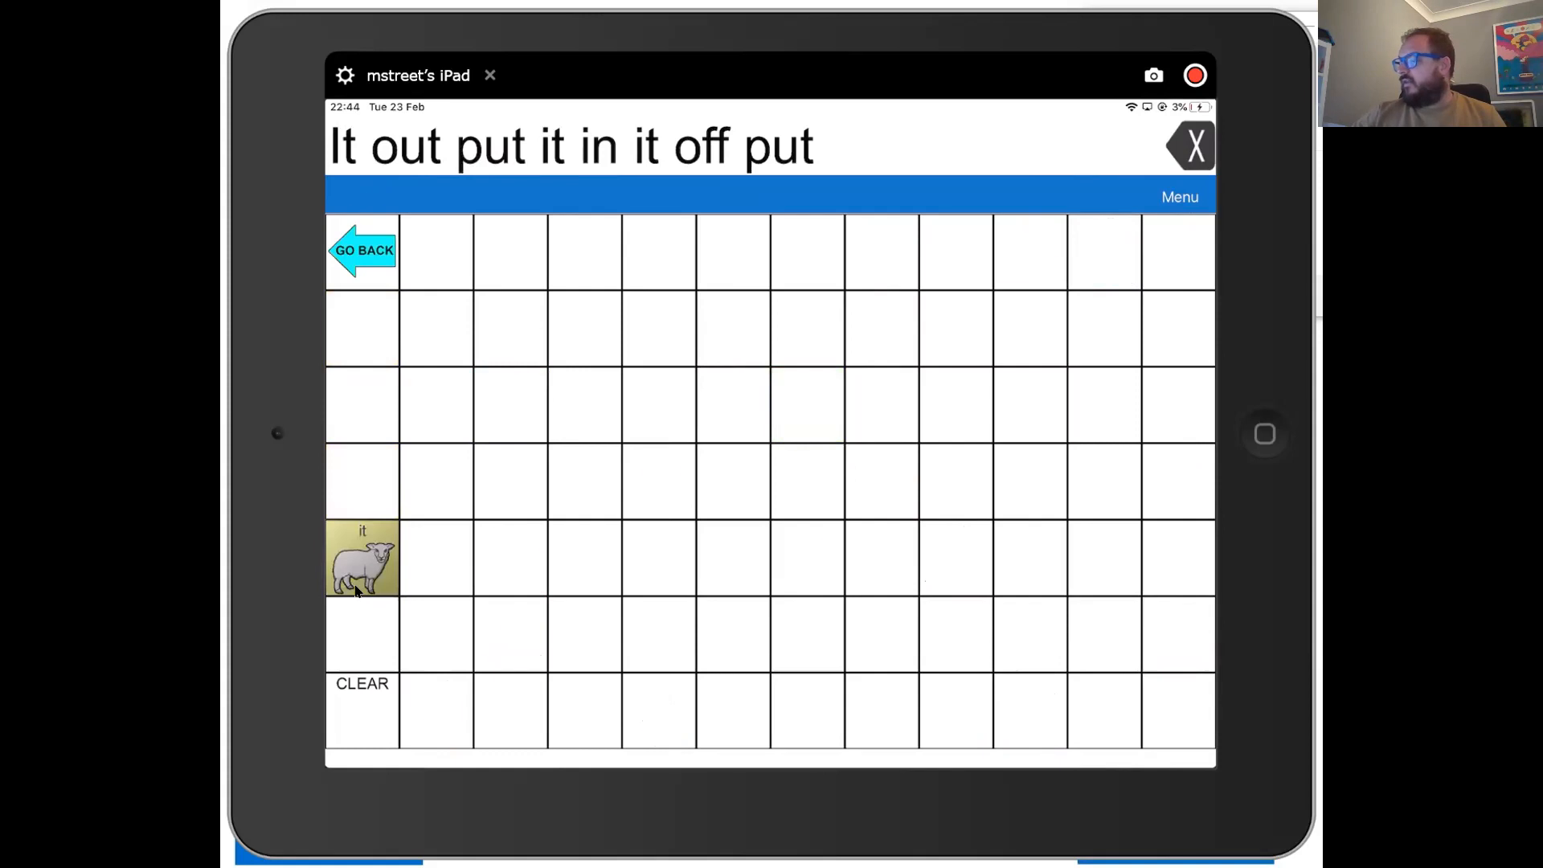
{"action": "left_click", "coordinate": [362, 557]}
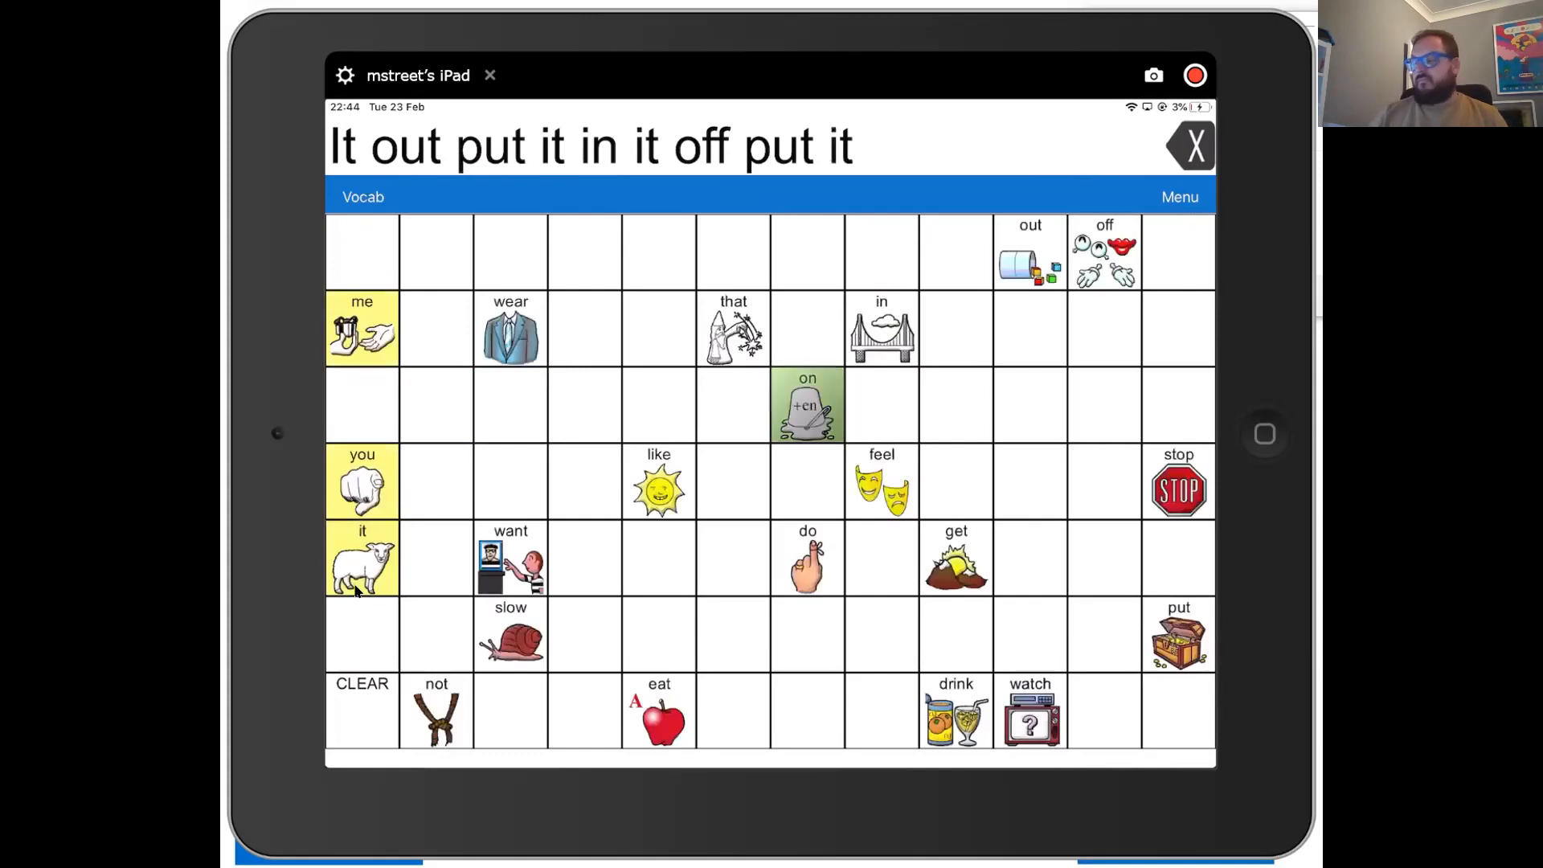
{"action": "left_click", "coordinate": [807, 405]}
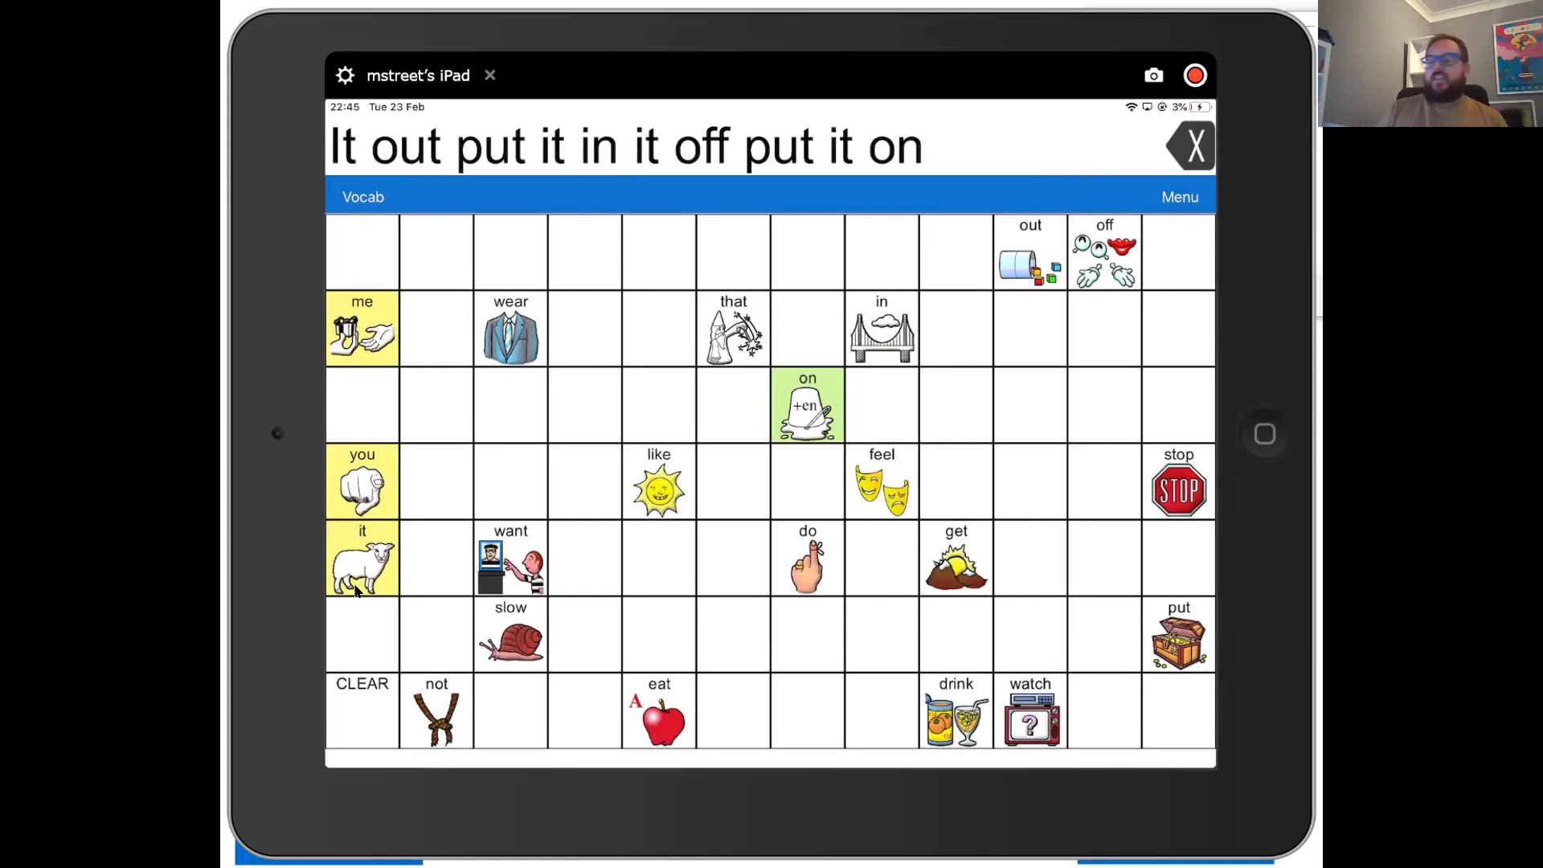
Continue with 'wear it', 'stop' and another 'wear it'
{"action": "left_click", "coordinate": [511, 328]}
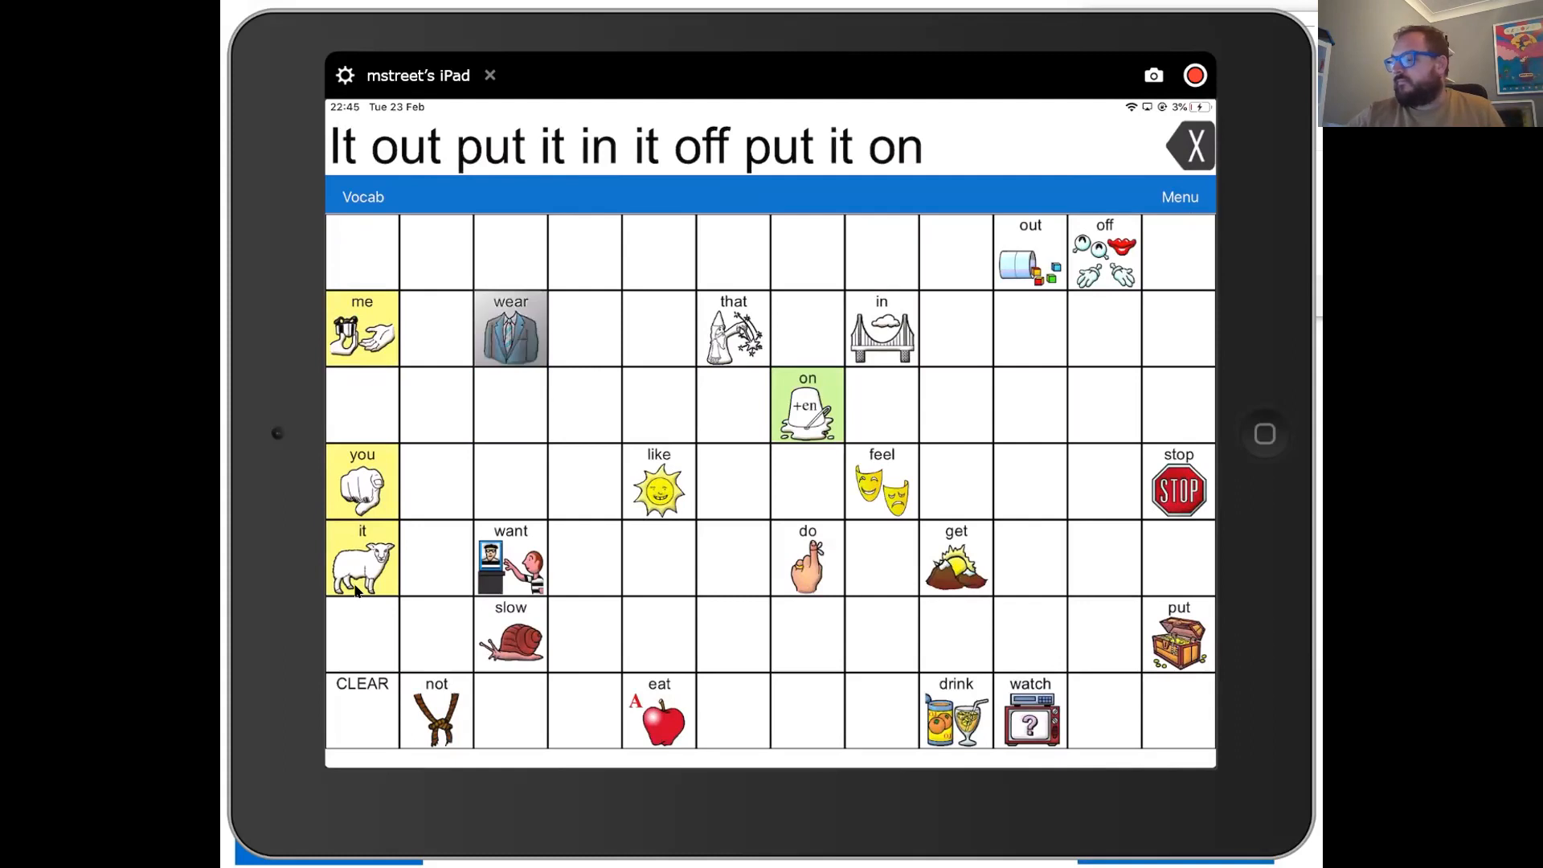
{"action": "left_click", "coordinate": [511, 328]}
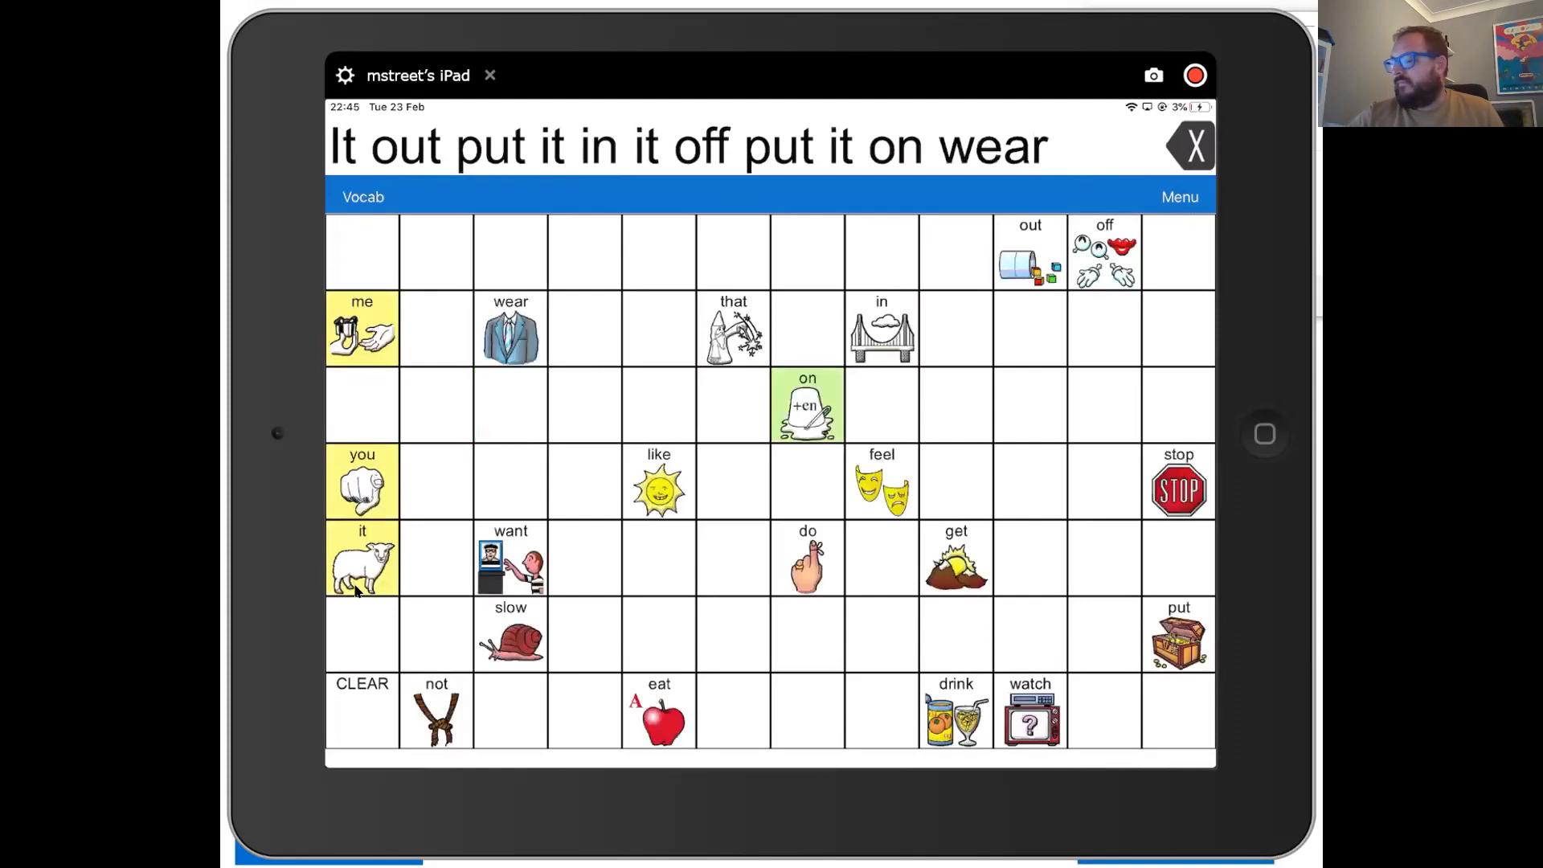
{"action": "left_click", "coordinate": [362, 558]}
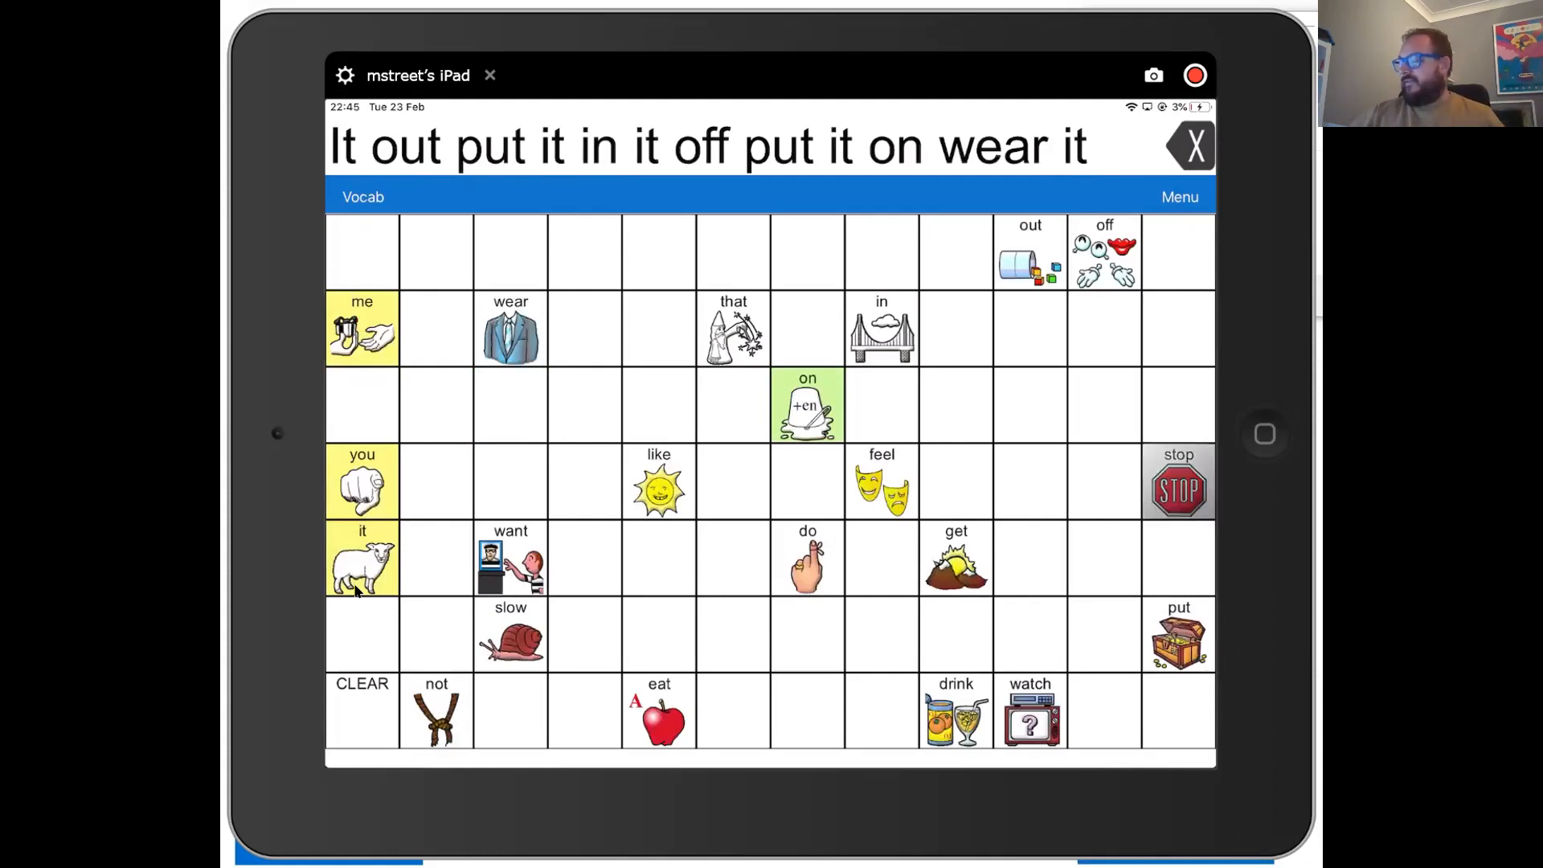
{"action": "left_click", "coordinate": [1178, 482]}
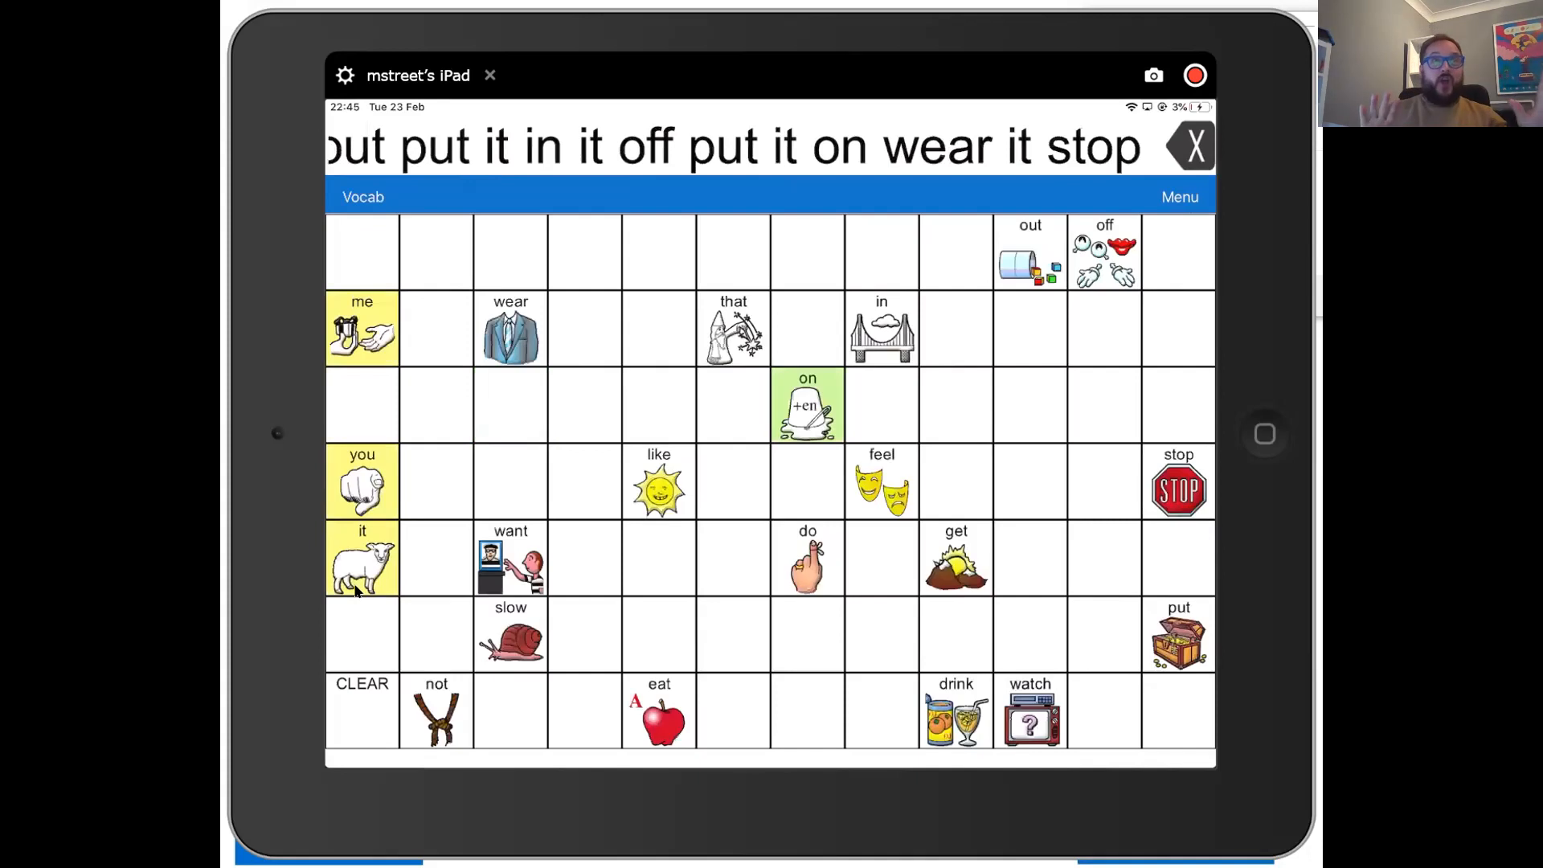
{"action": "left_click", "coordinate": [511, 328]}
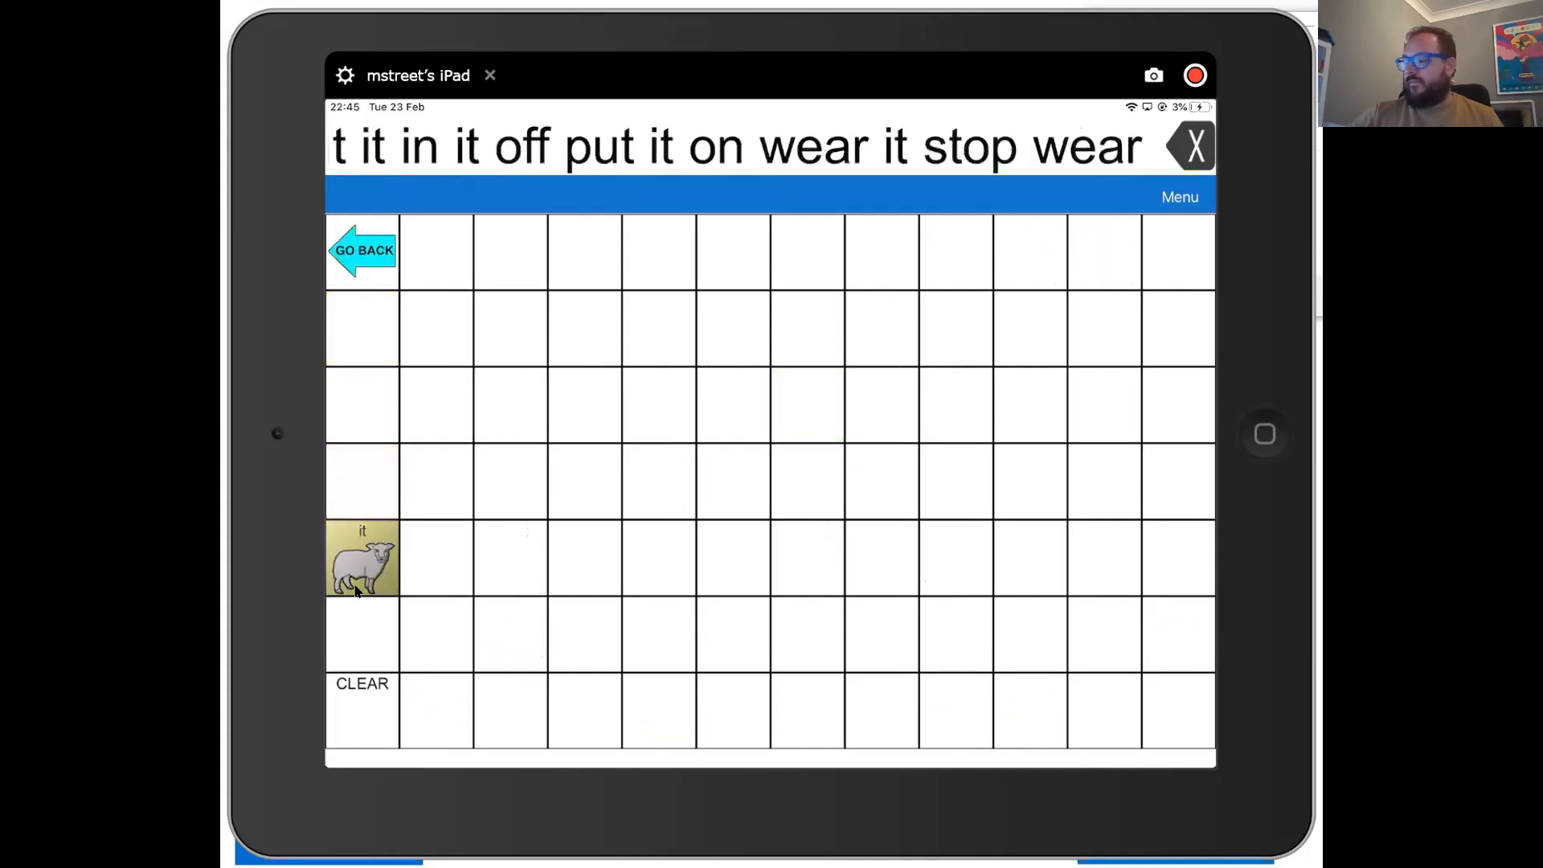
{"action": "left_click", "coordinate": [361, 558]}
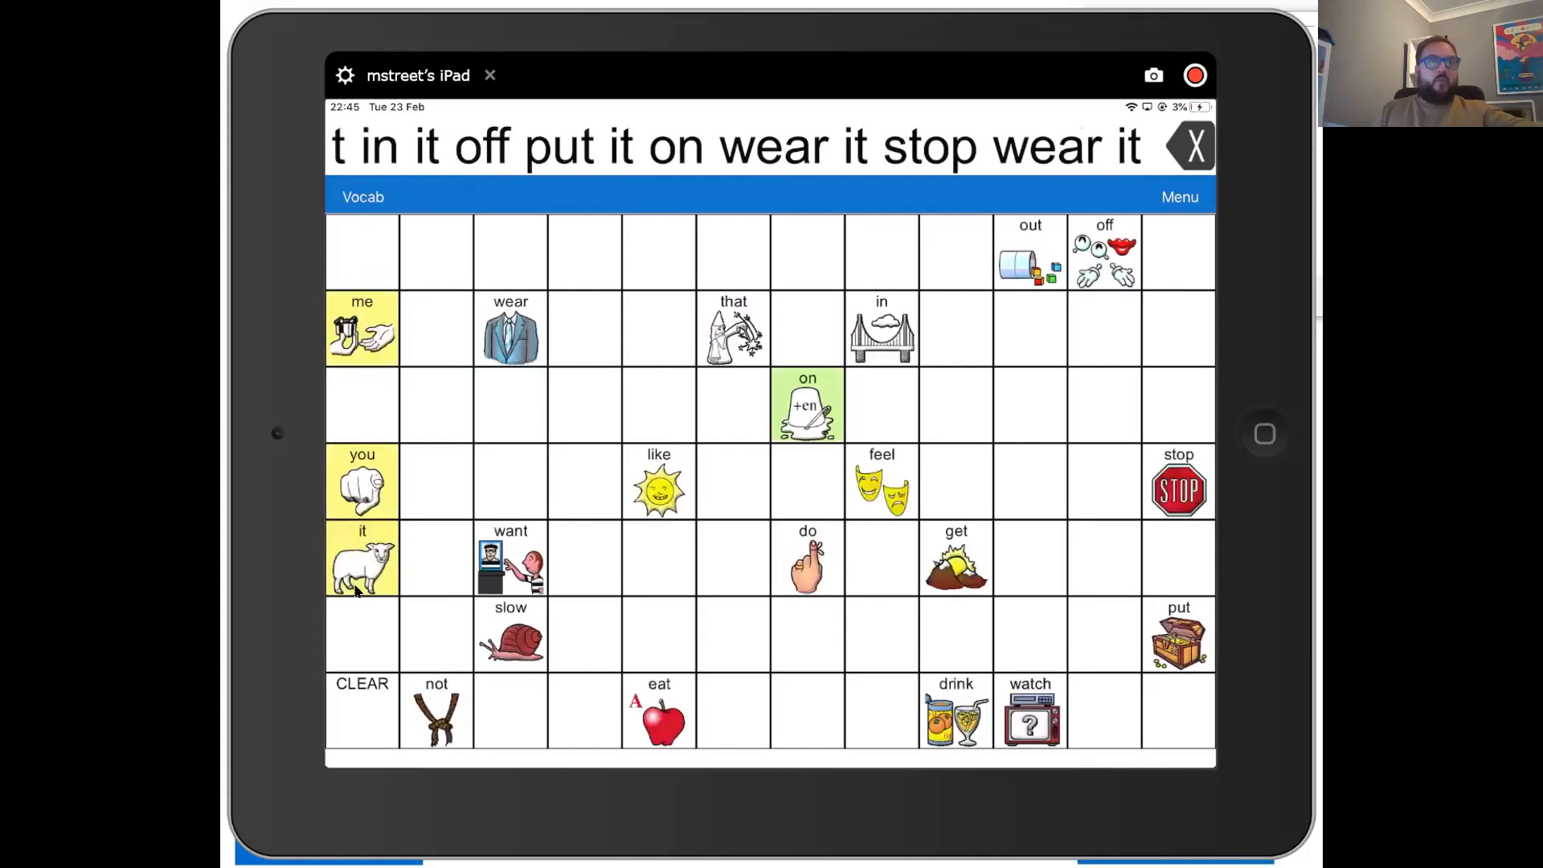